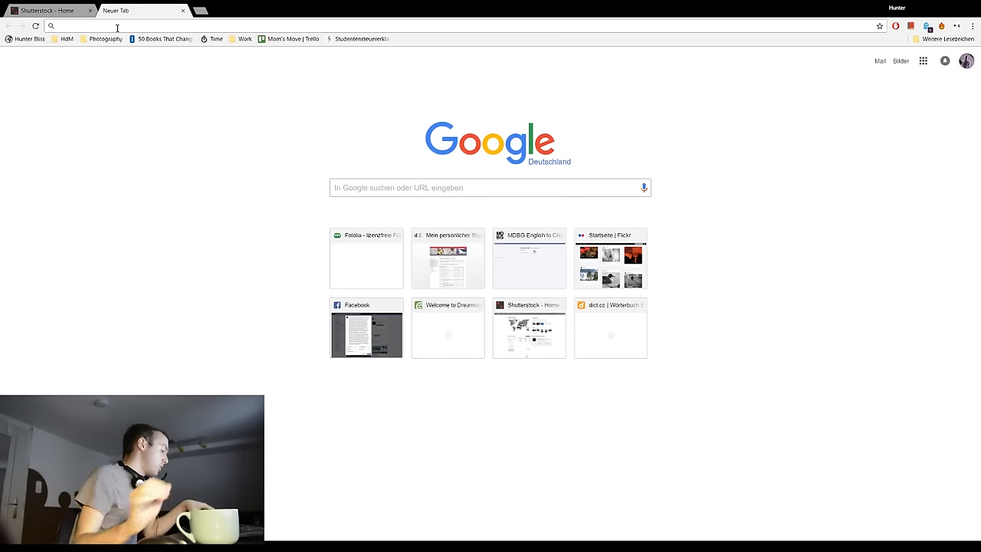
Step: Load shutterstock.com in the new tab and scroll through its homepage featured content
type("shutterstock.com")
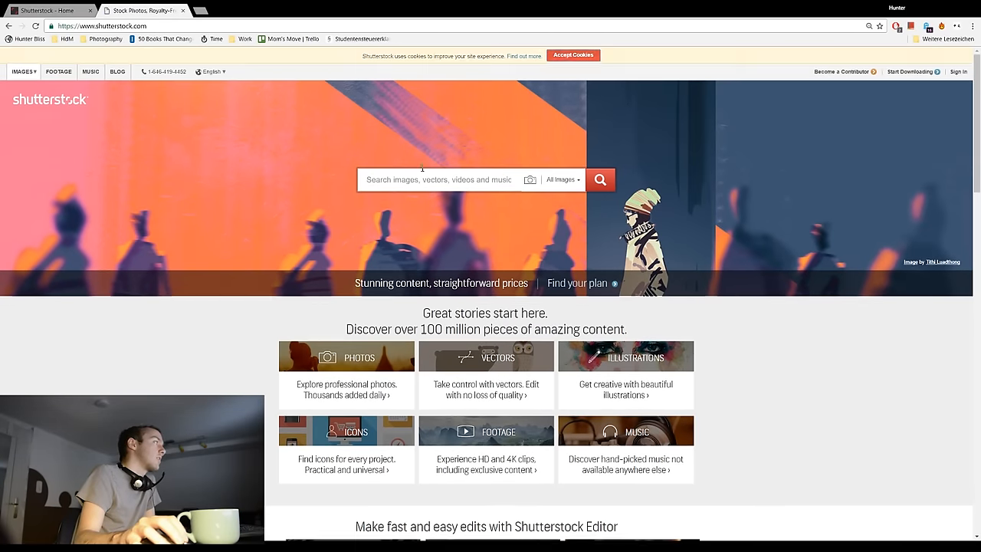
scroll("down", 3)
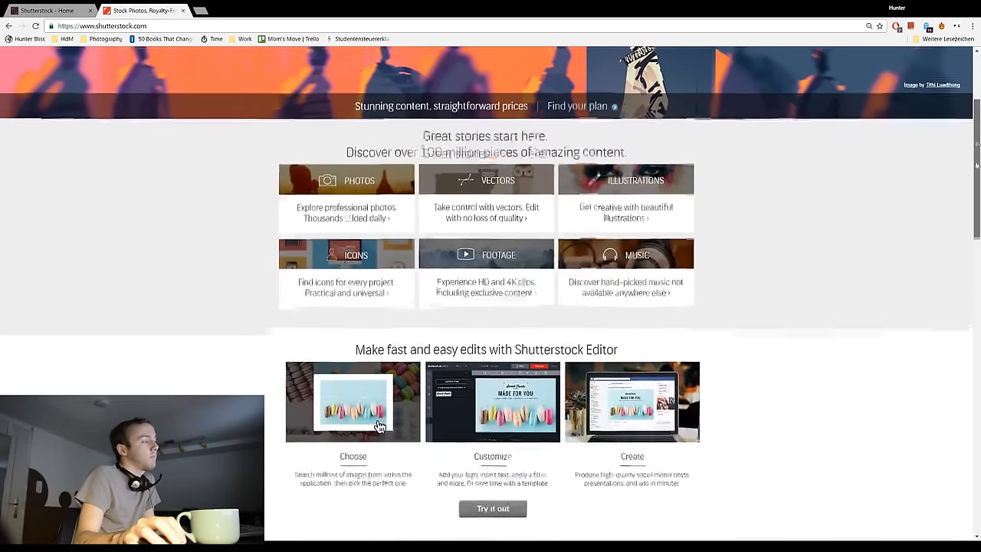
scroll("down", 3)
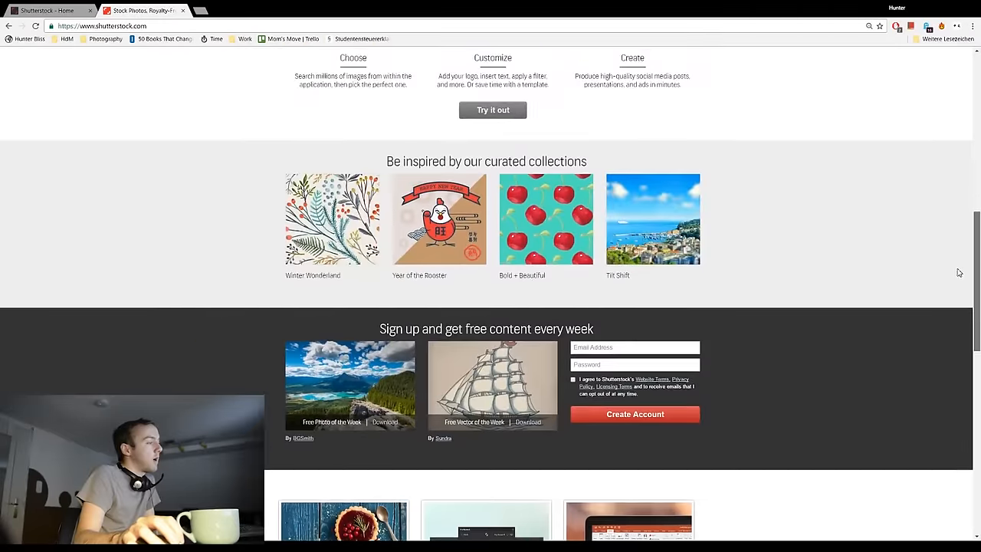
scroll("down", 3)
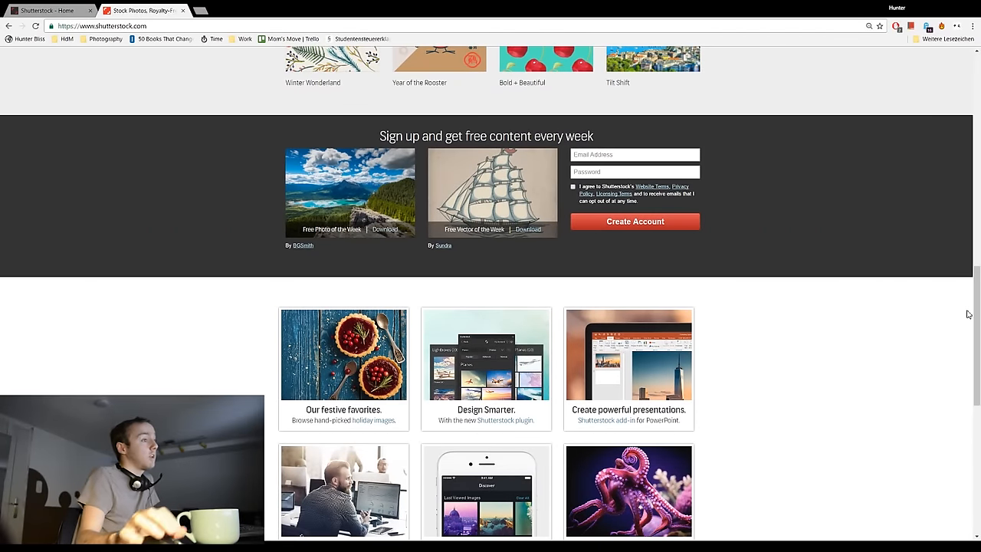
scroll("up", 3)
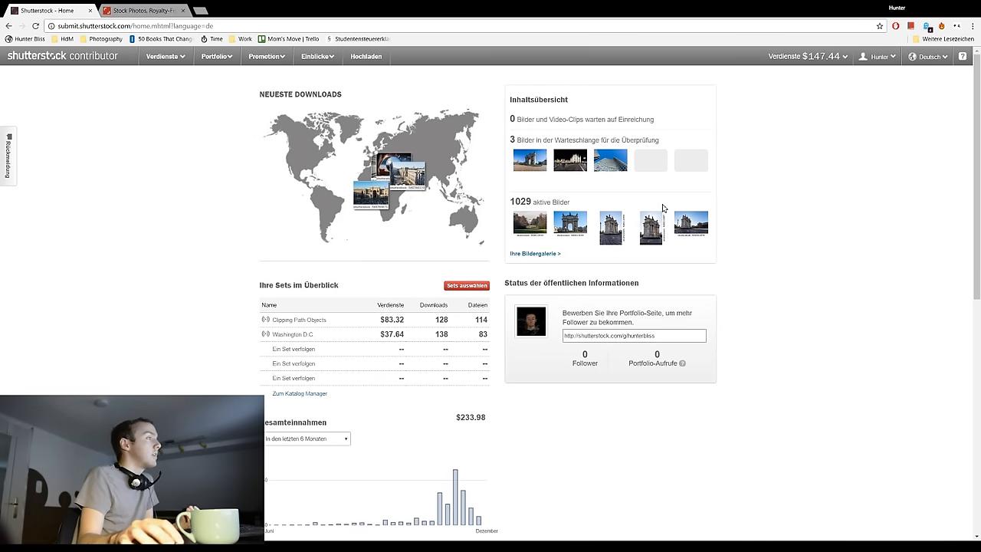
mouse_move(611, 172)
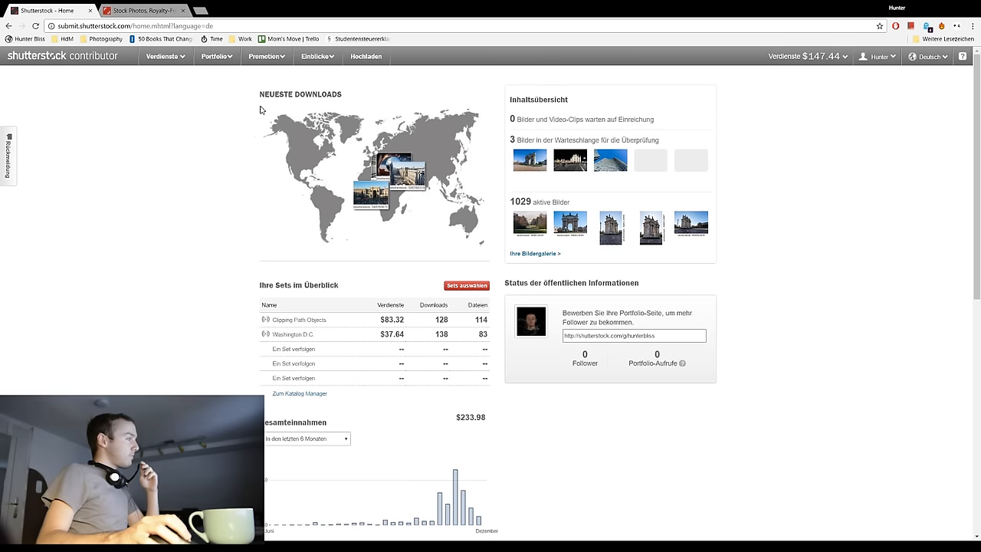
mouse_move(148, 90)
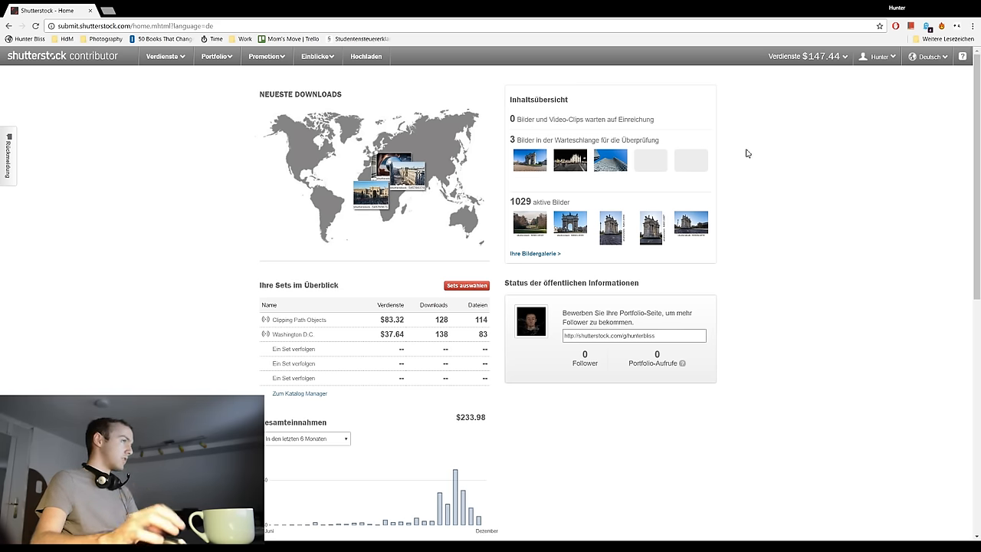
mouse_move(783, 89)
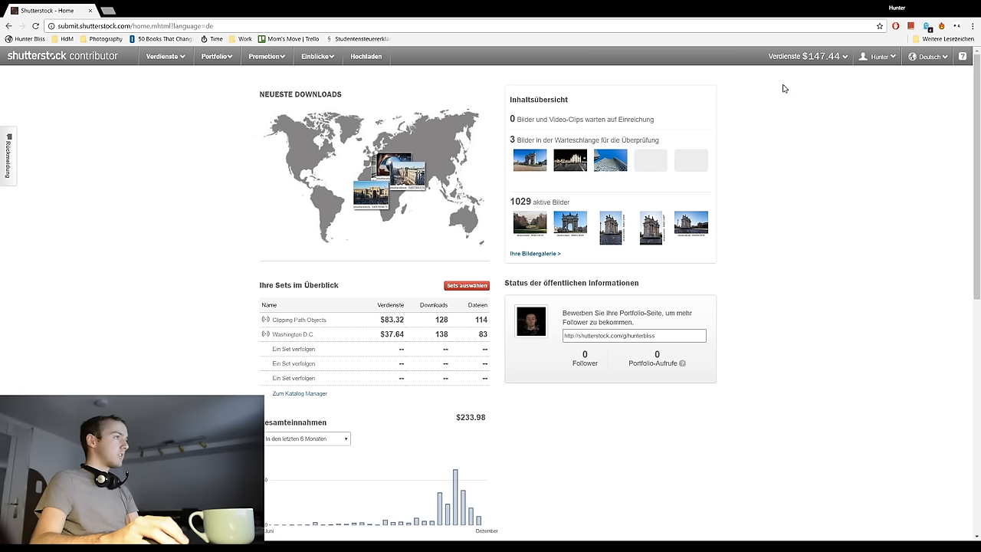
mouse_move(802, 49)
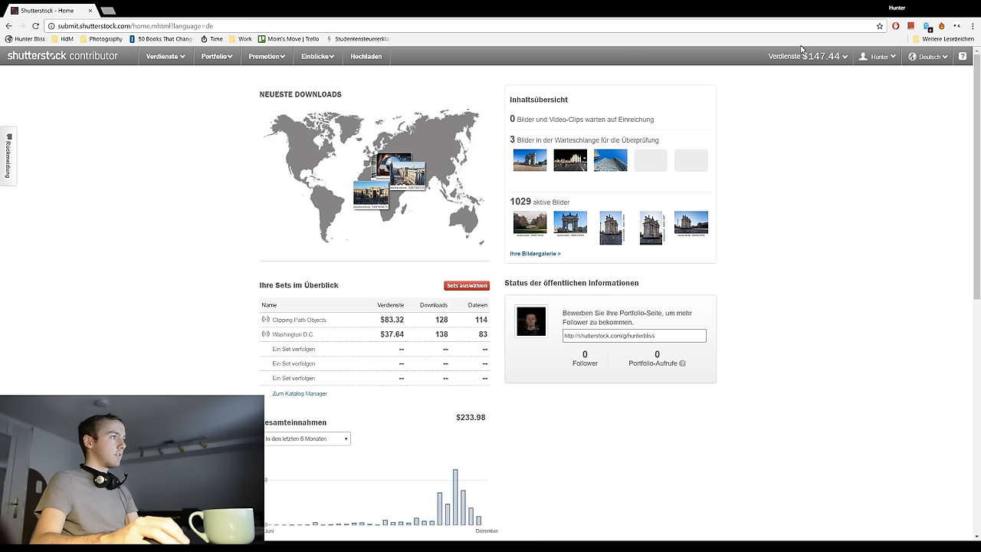
mouse_move(940, 146)
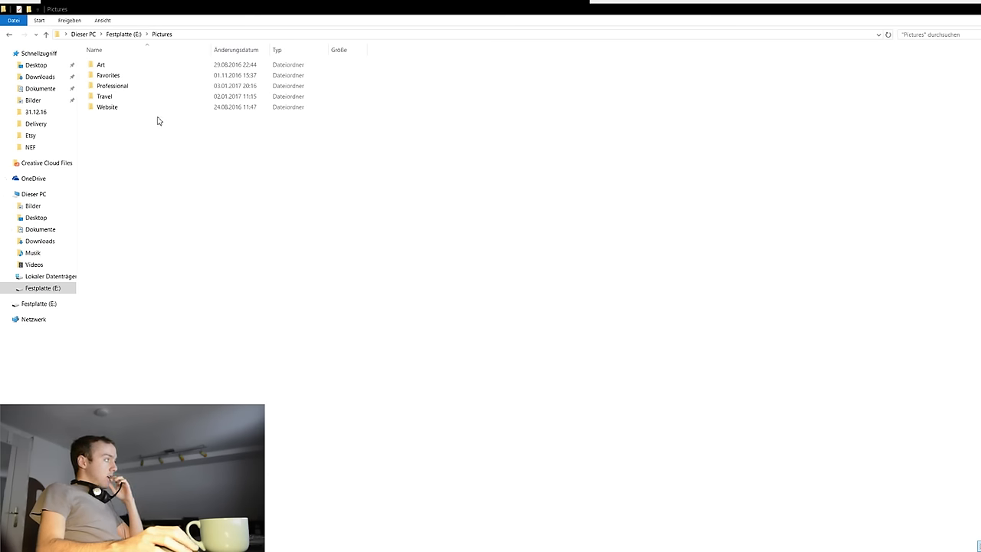
Step: Open the Travel folder in File Explorer
left_click(105, 95)
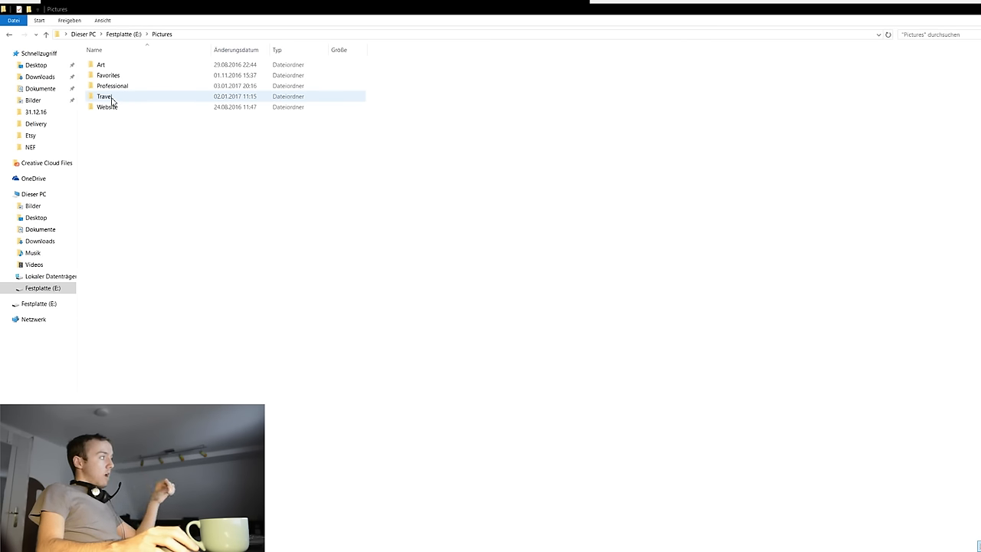
double_click(104, 96)
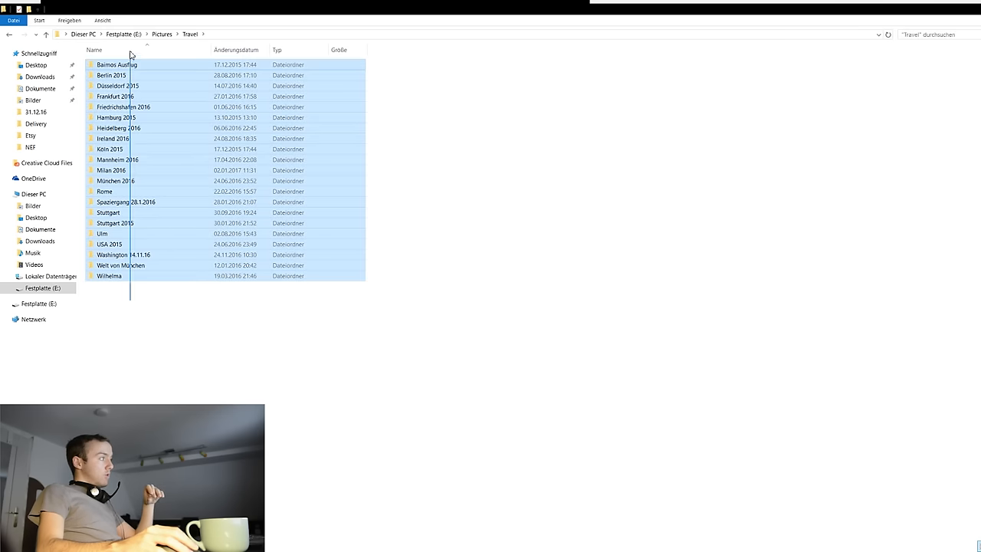
left_click(141, 383)
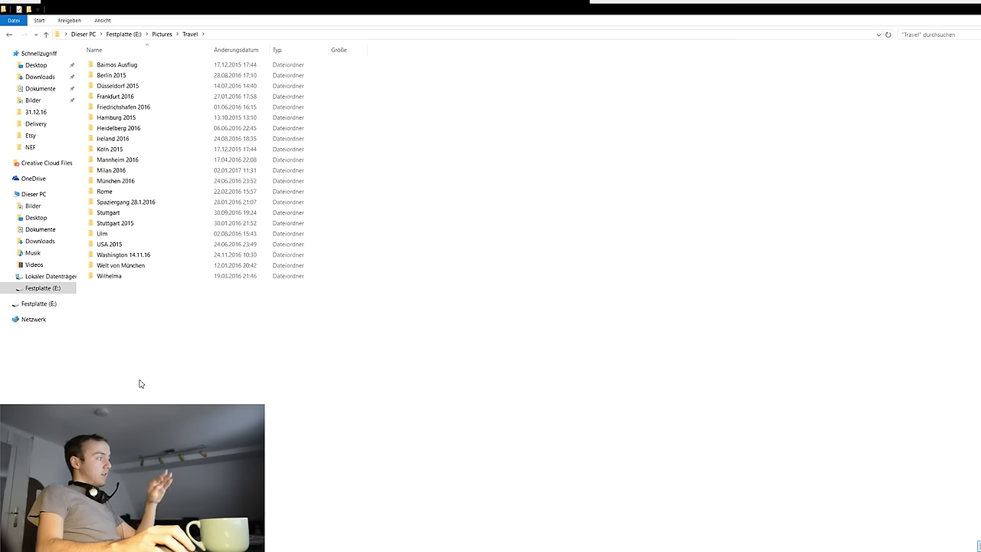
left_click(120, 265)
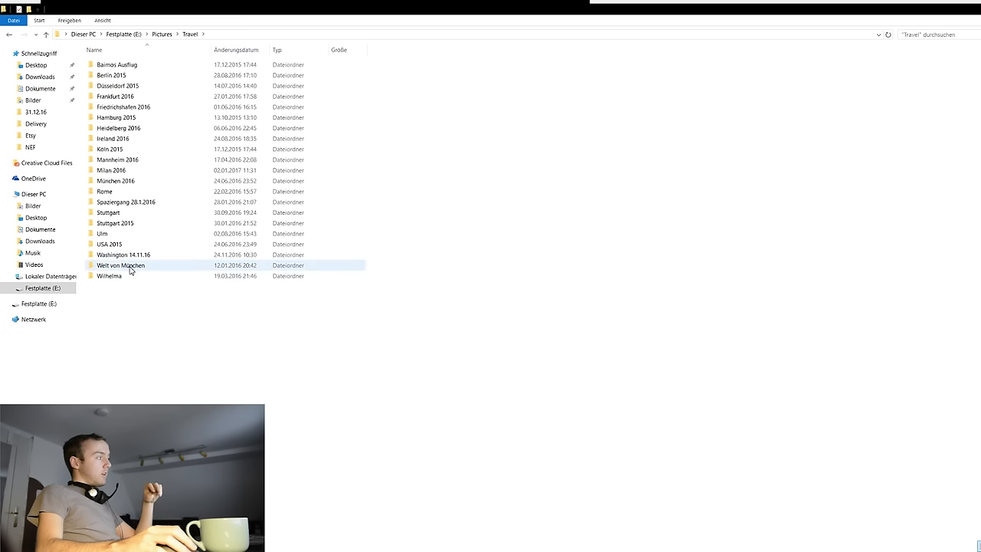
left_click(114, 223)
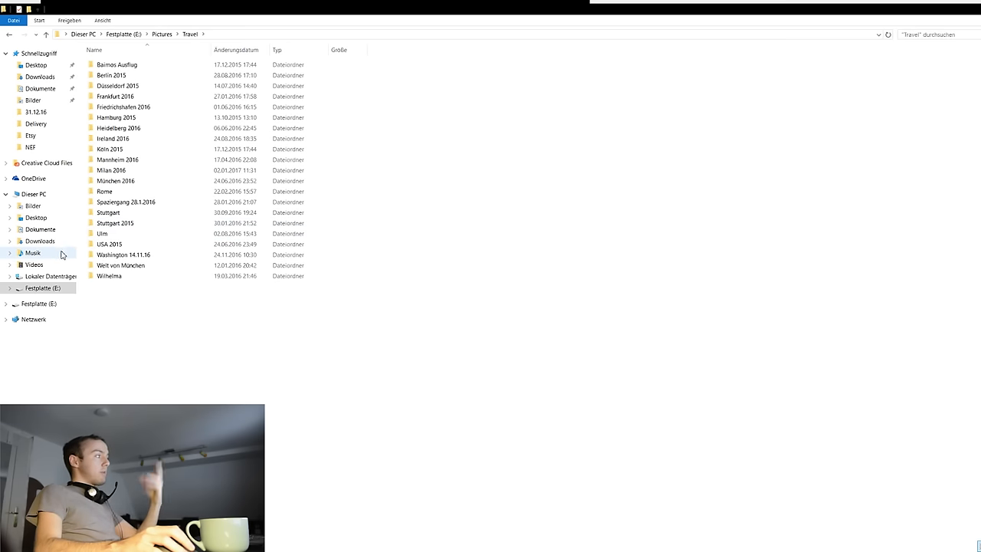
Step: Navigate into the Stuttgart folder toward the 04.09.16 Delivery folder
left_click(118, 159)
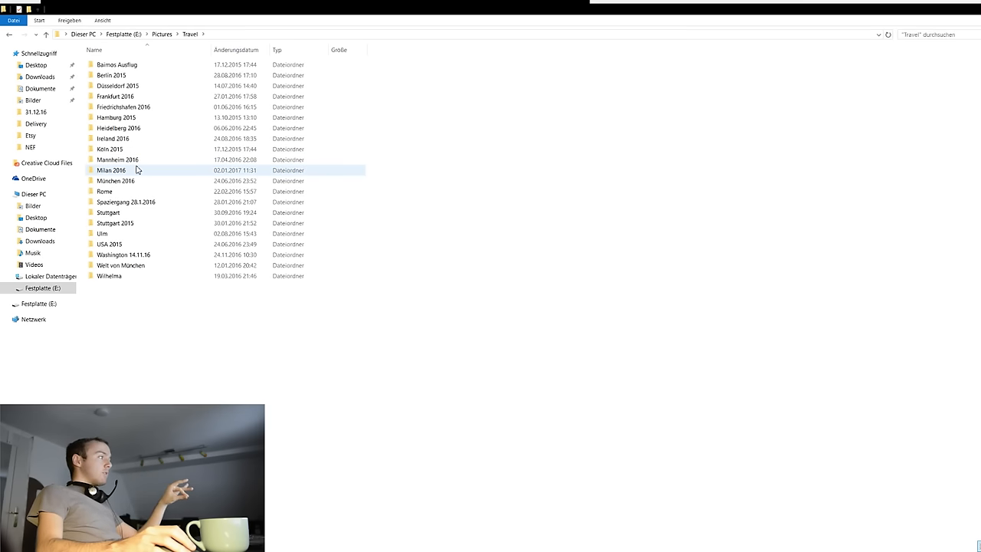
left_click(118, 159)
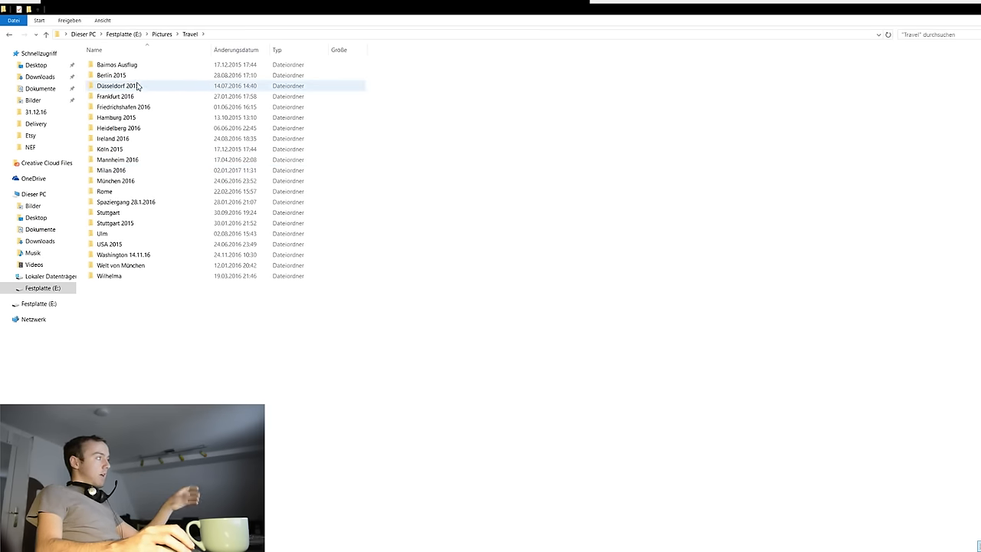
left_click(112, 75)
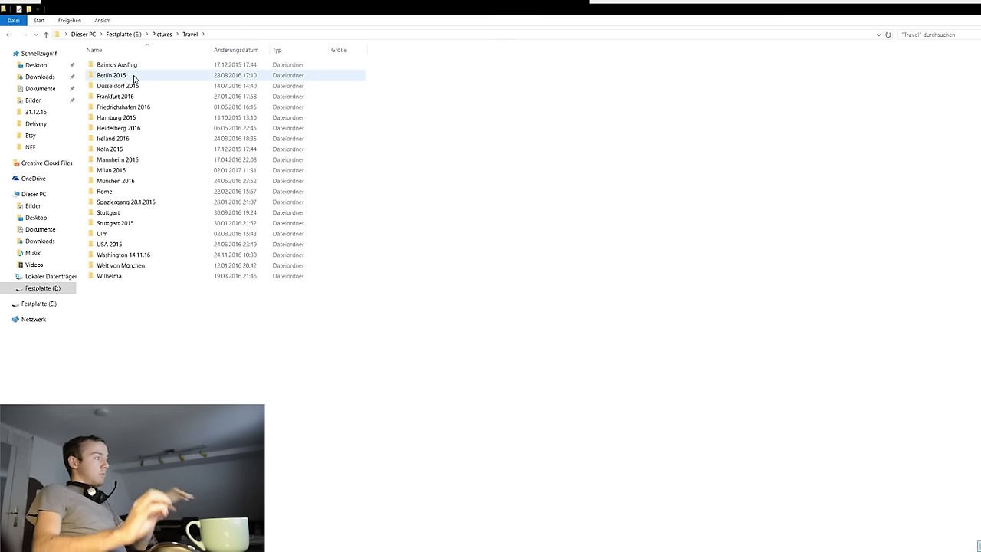
left_click(115, 95)
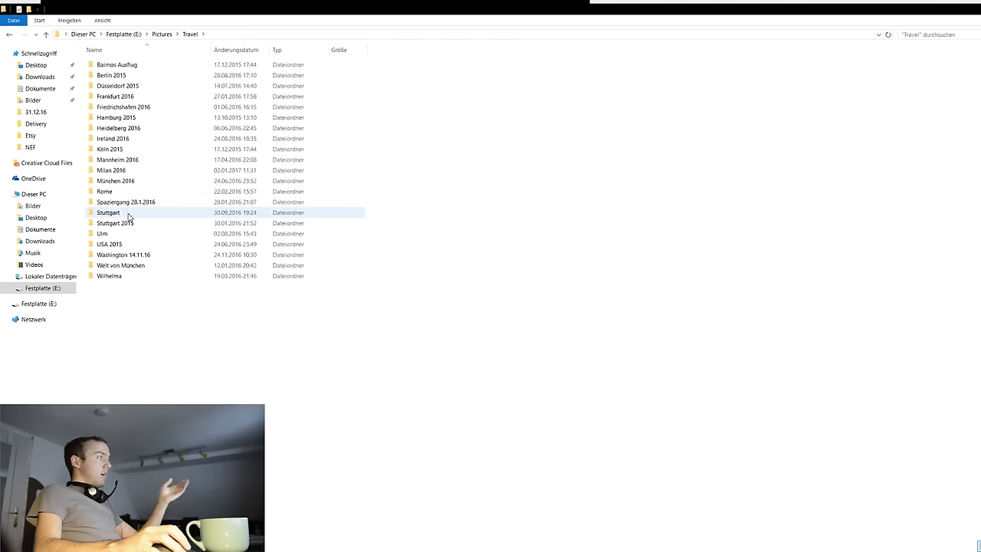
double_click(108, 212)
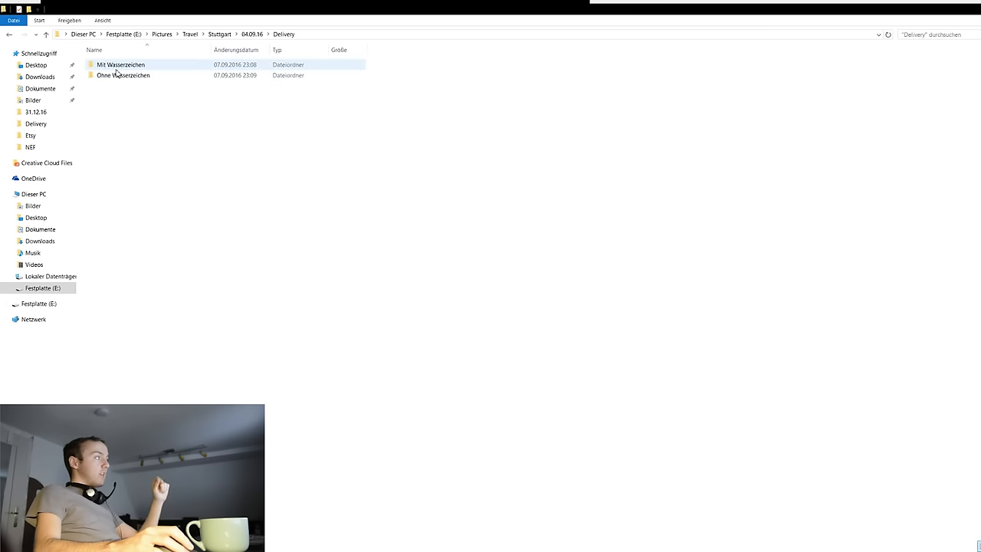
double_click(123, 75)
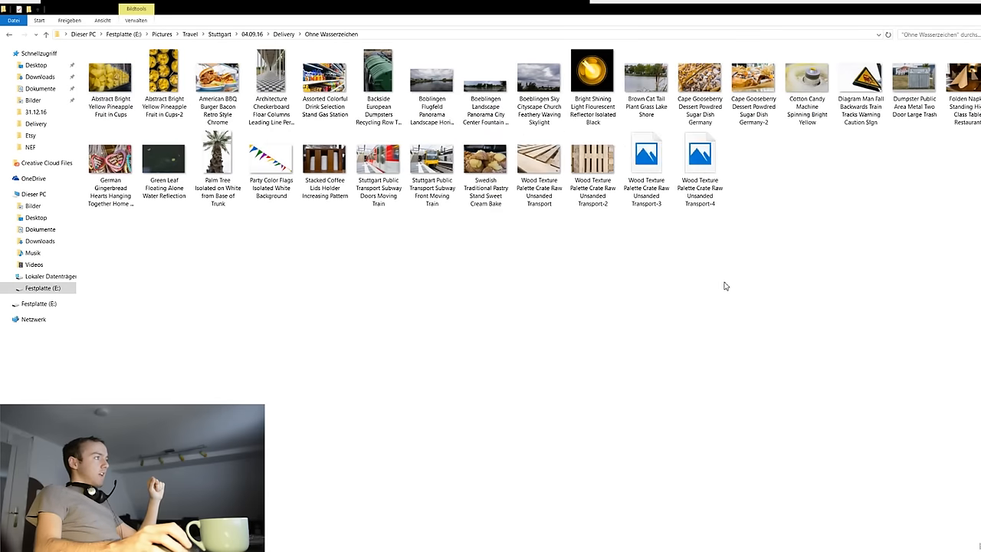
left_click(592, 76)
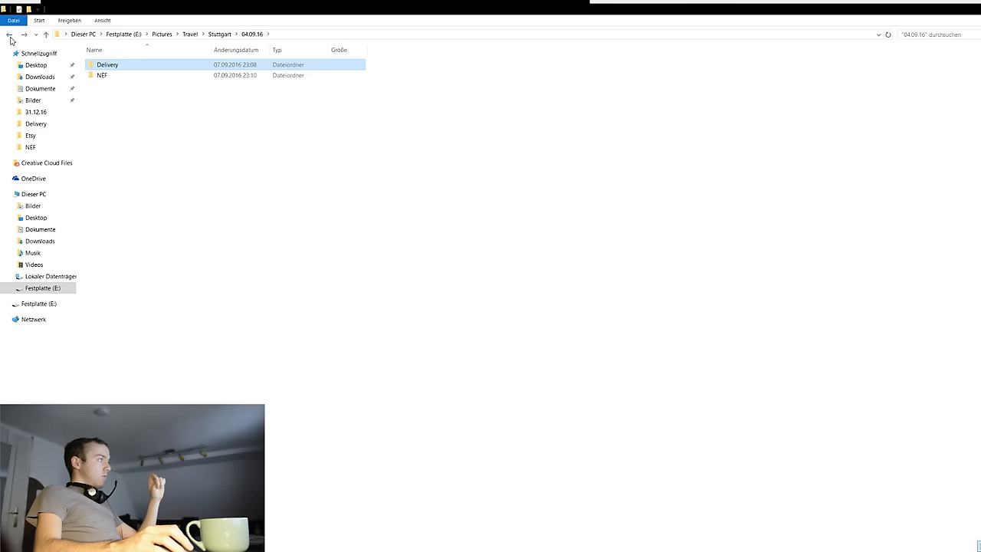
left_click(8, 39)
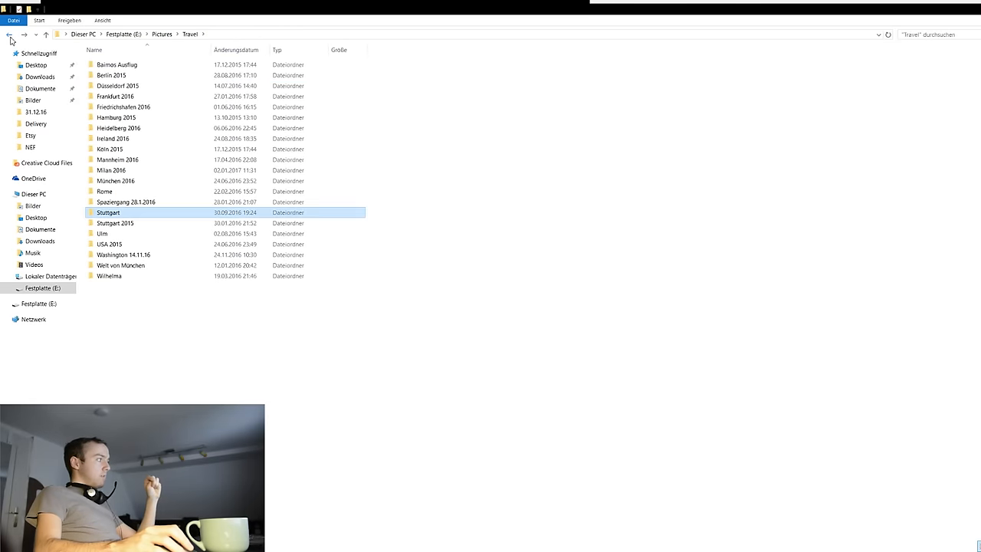
left_click(8, 35)
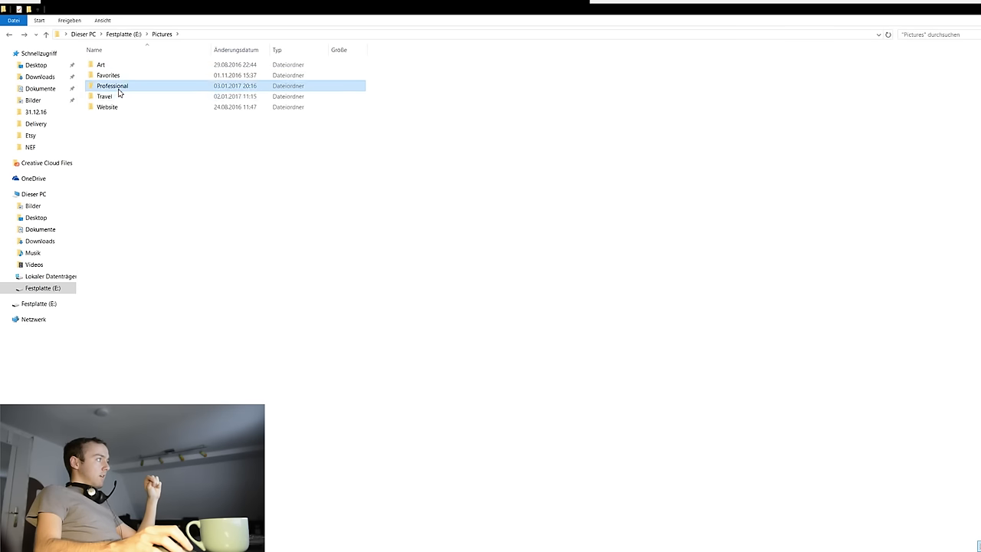
double_click(112, 85)
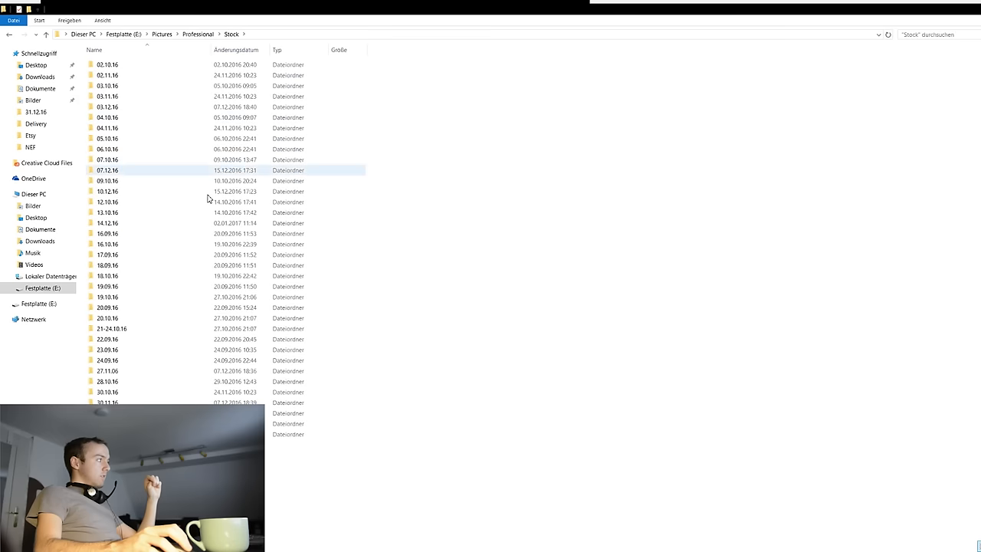
left_click(107, 64)
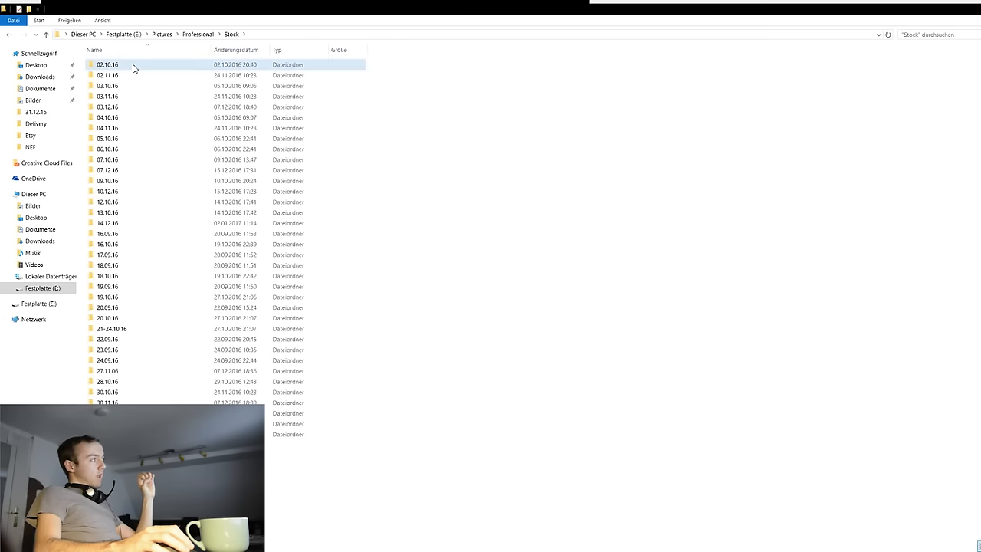
double_click(107, 64)
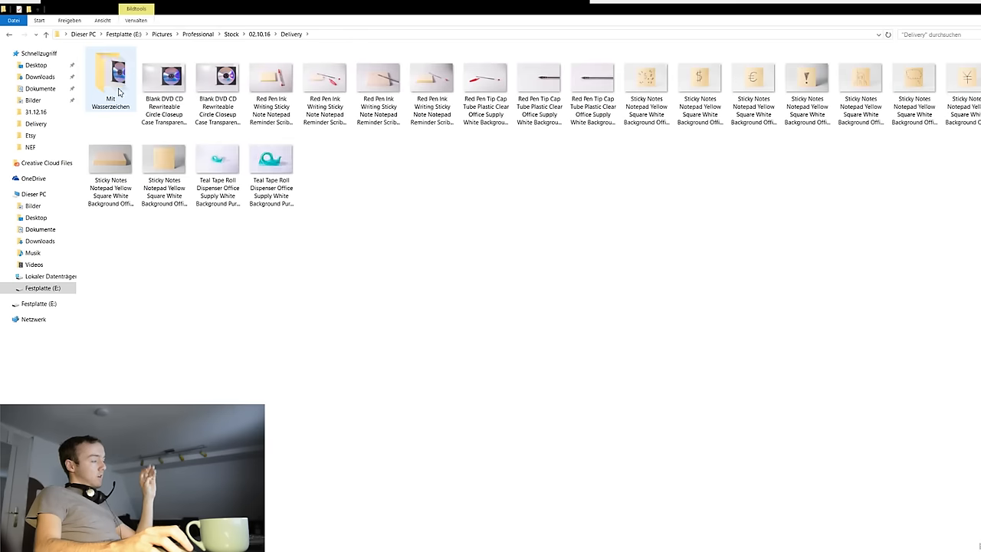
left_click(325, 77)
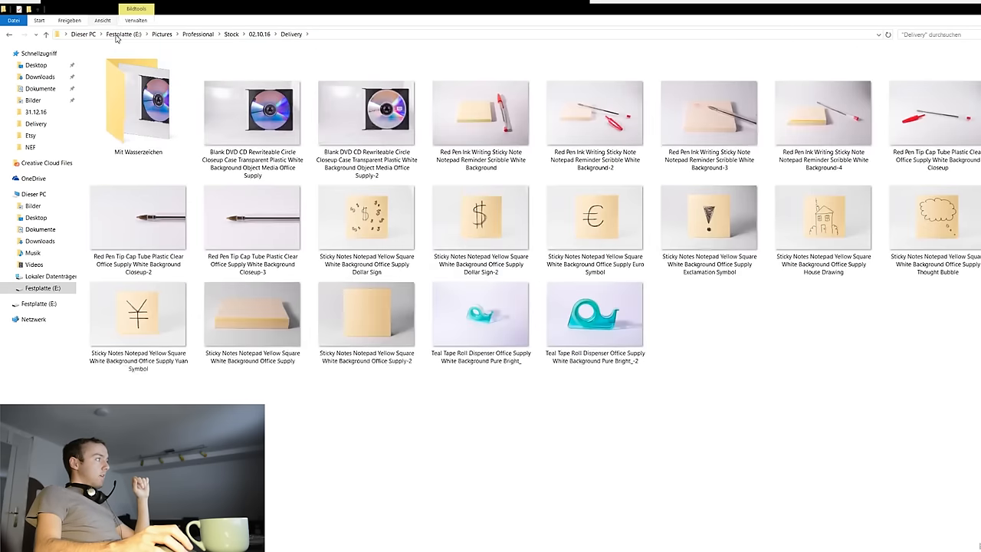
mouse_move(823, 401)
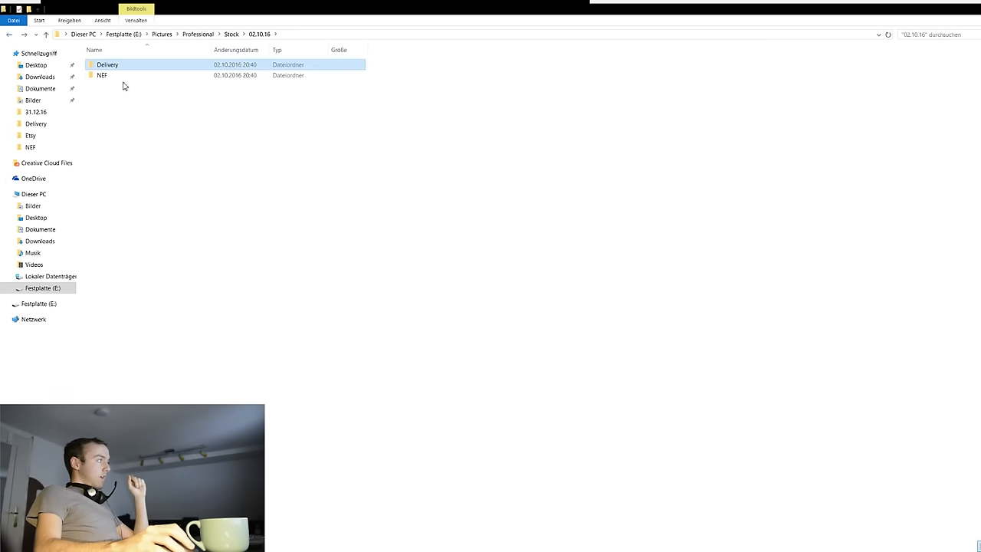
left_click(230, 33)
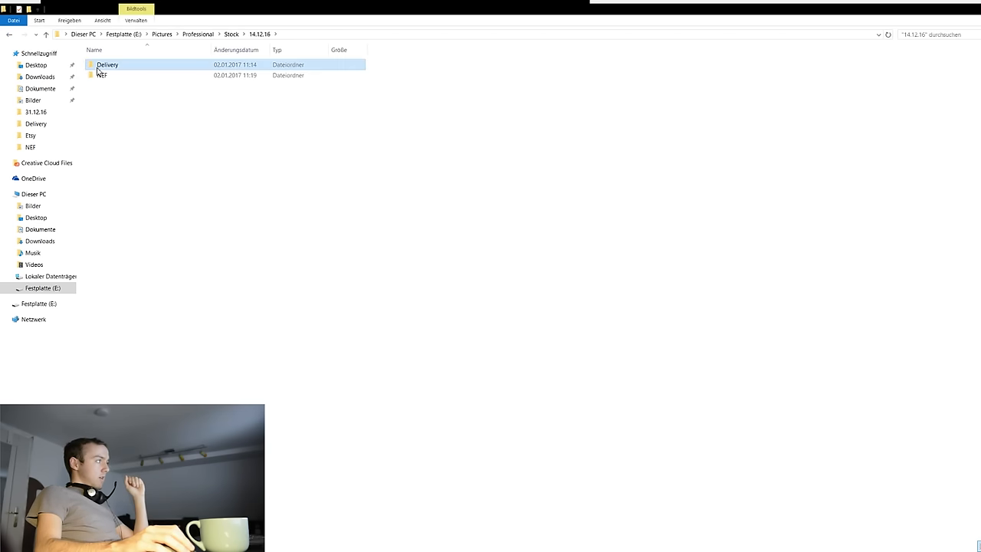
double_click(107, 65)
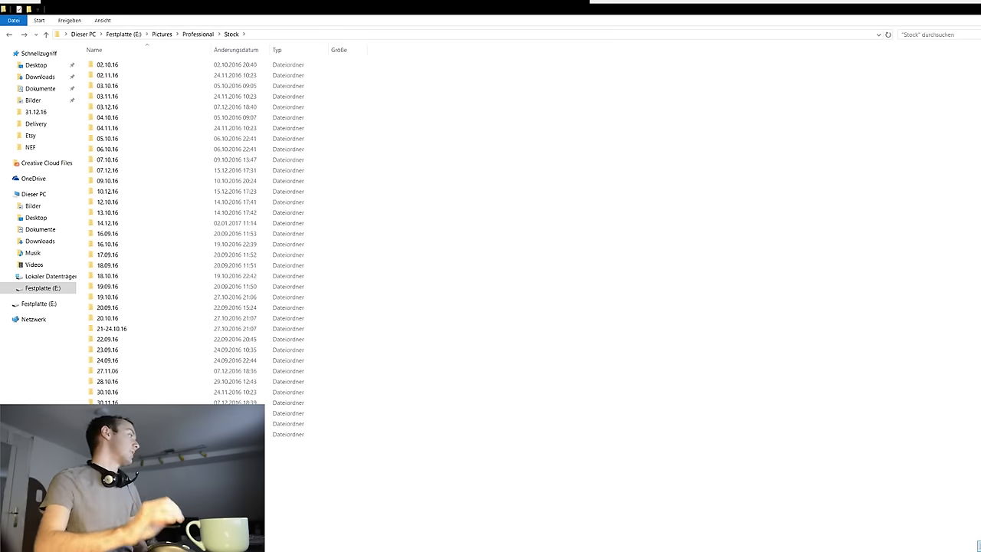
left_click(108, 391)
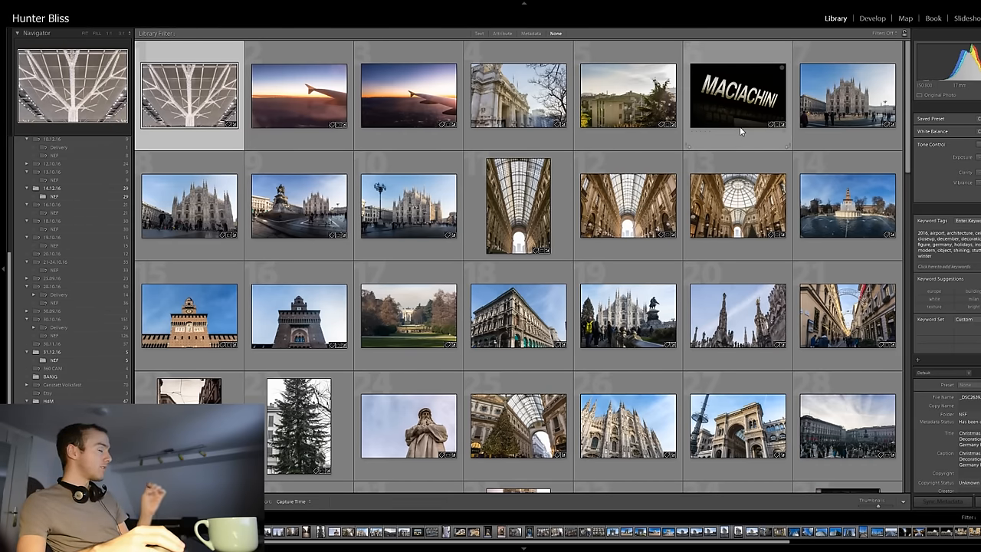
mouse_move(736, 128)
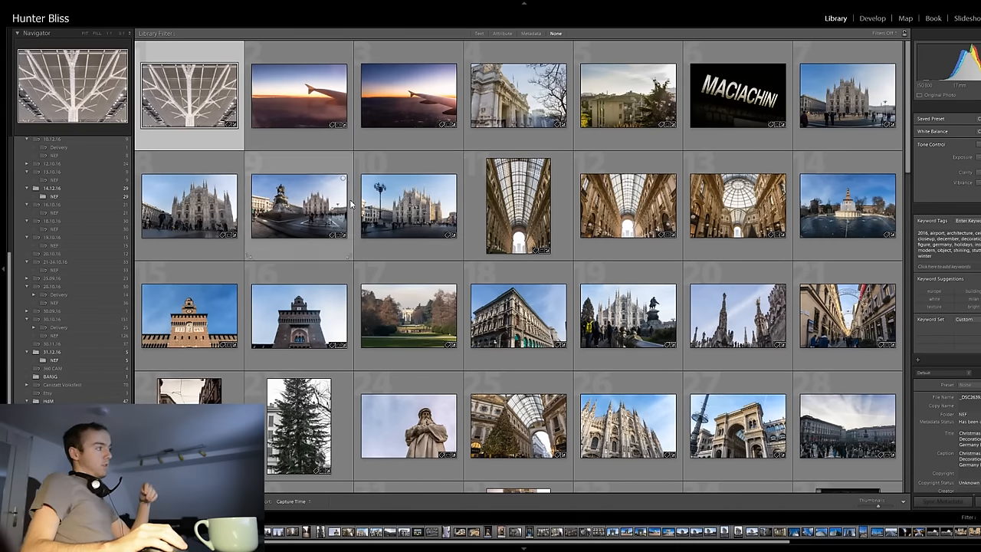
Step: Switch to the browser tab with the Shutterstock contributor dashboard
left_click(407, 94)
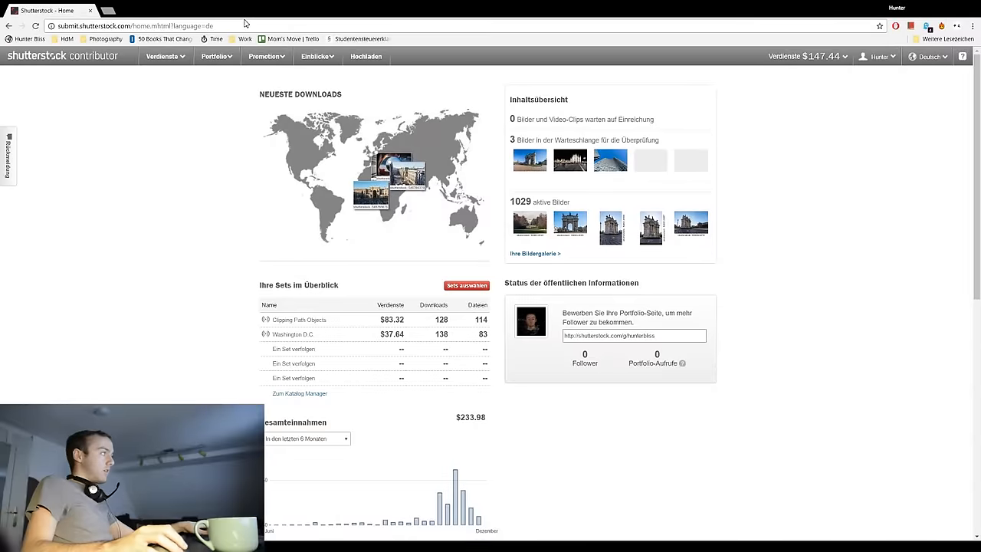
Step: Search Shutterstock for 'travel plane' and sort the results by Popular
left_click(131, 26)
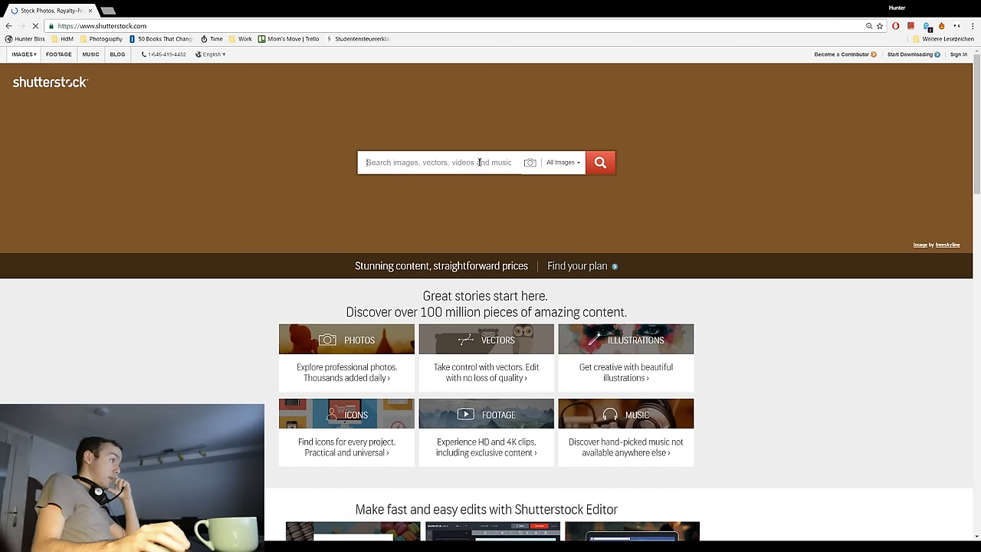
type("travel plane")
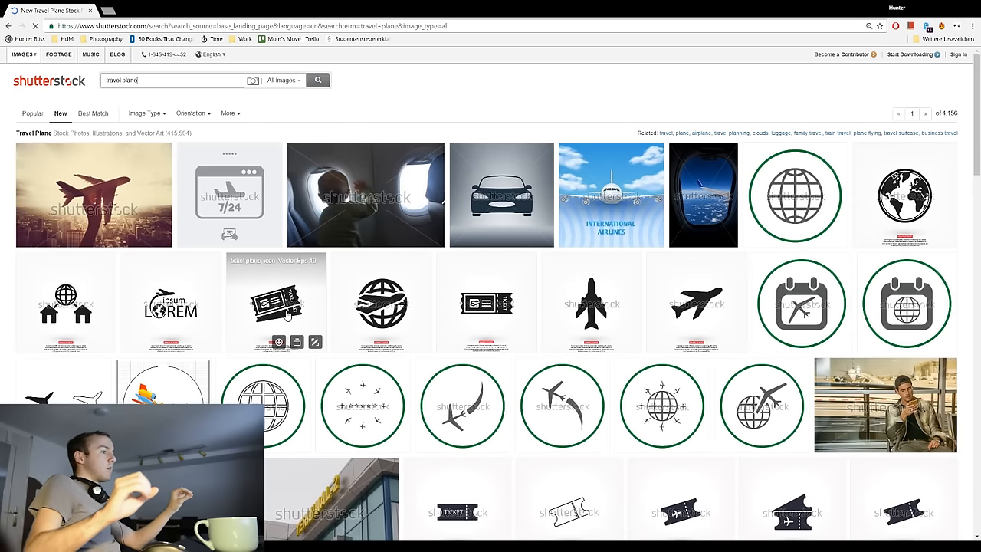
left_click(32, 113)
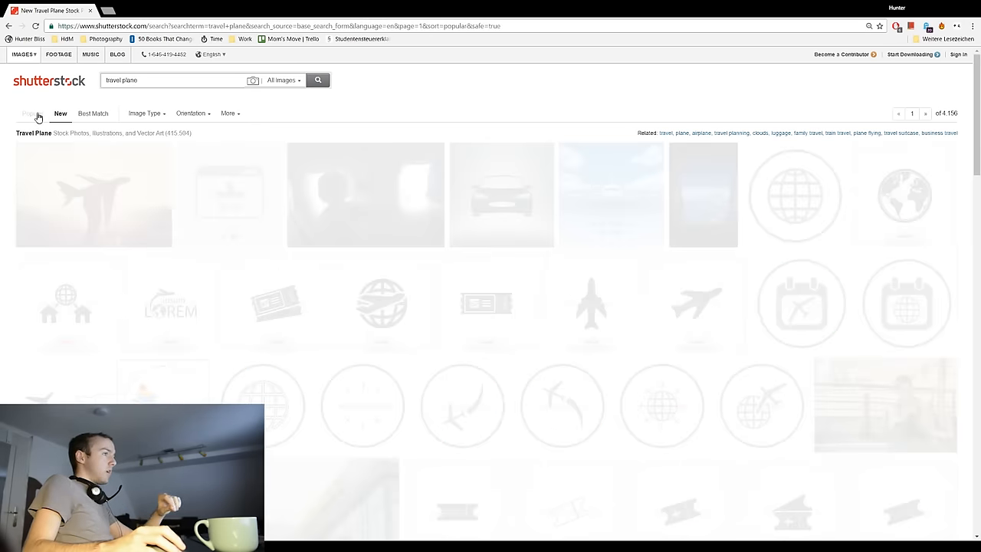
left_click(32, 113)
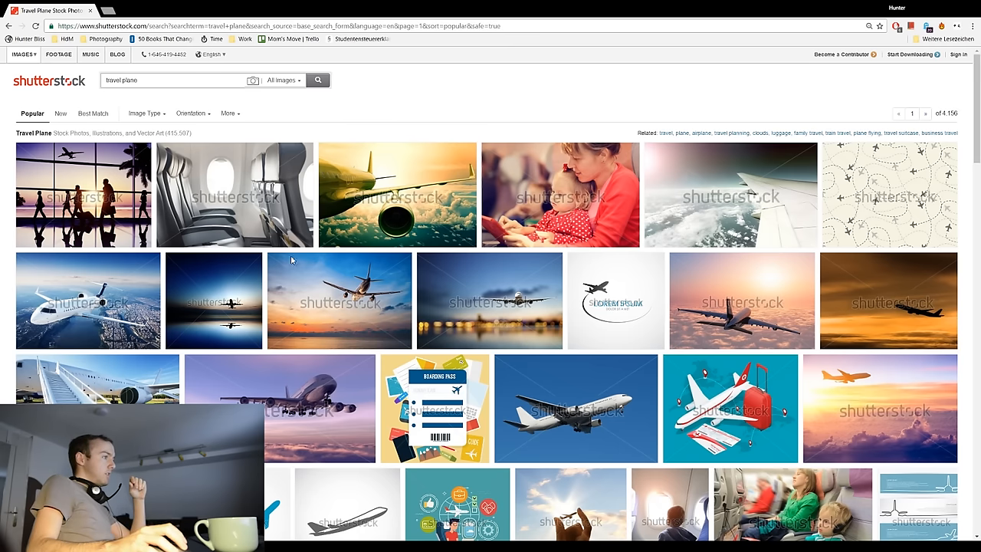
mouse_move(757, 200)
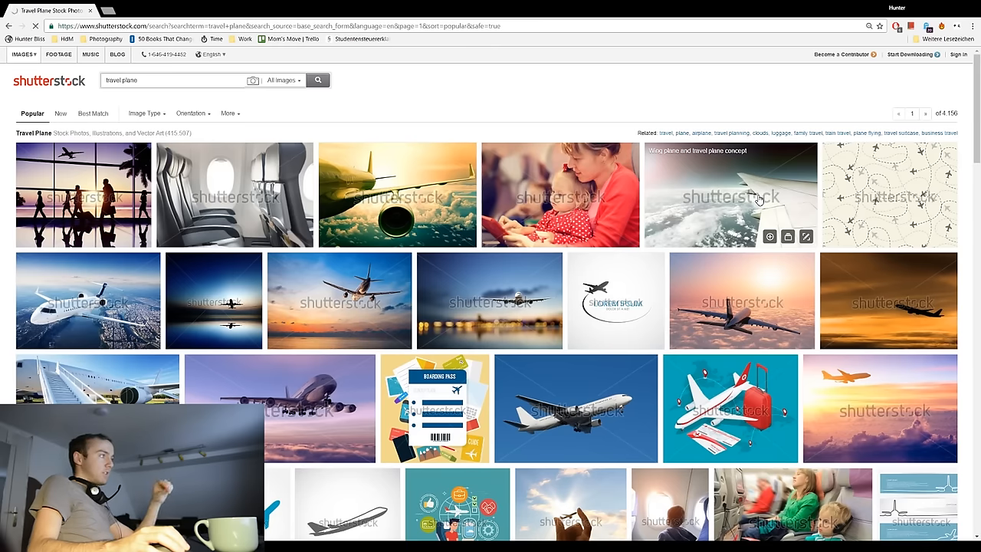
Step: Open the 'Wing plane and travel plane concept' photo and scroll through its keywords
left_click(730, 195)
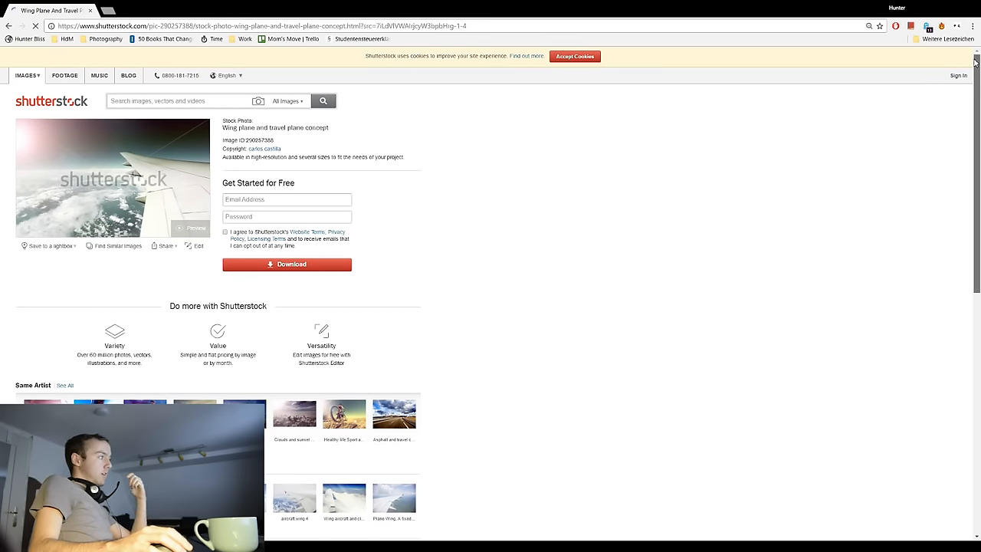
scroll("down", 3)
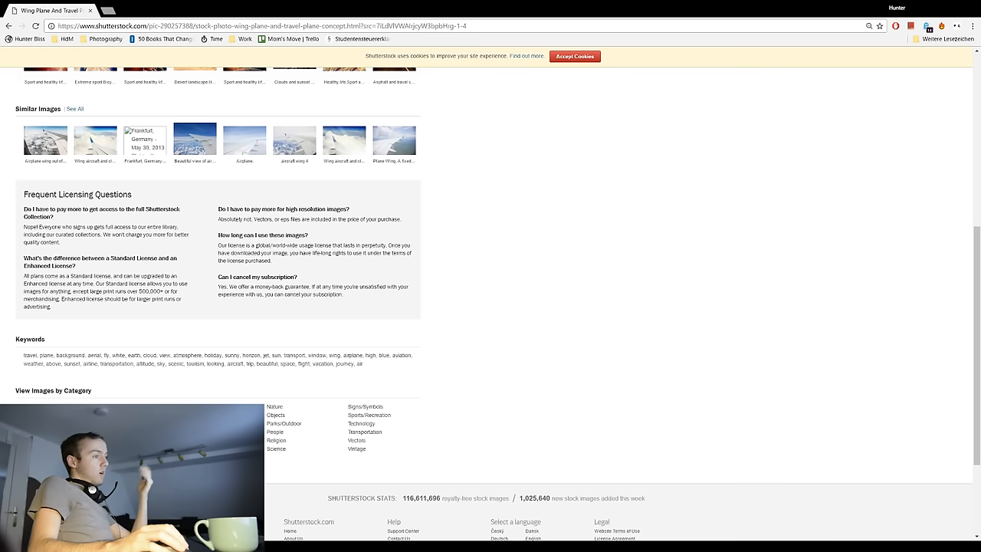
scroll("up", 3)
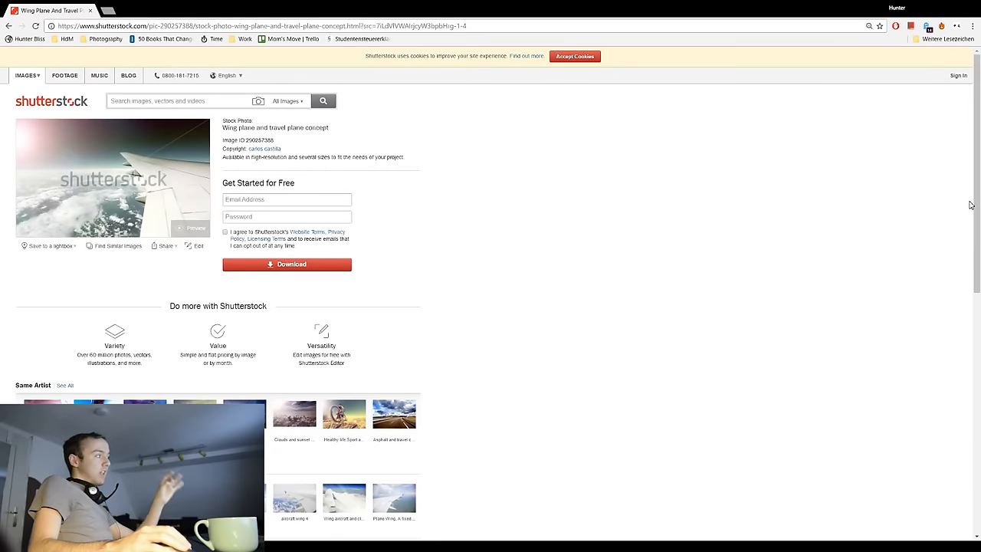
scroll("down", 3)
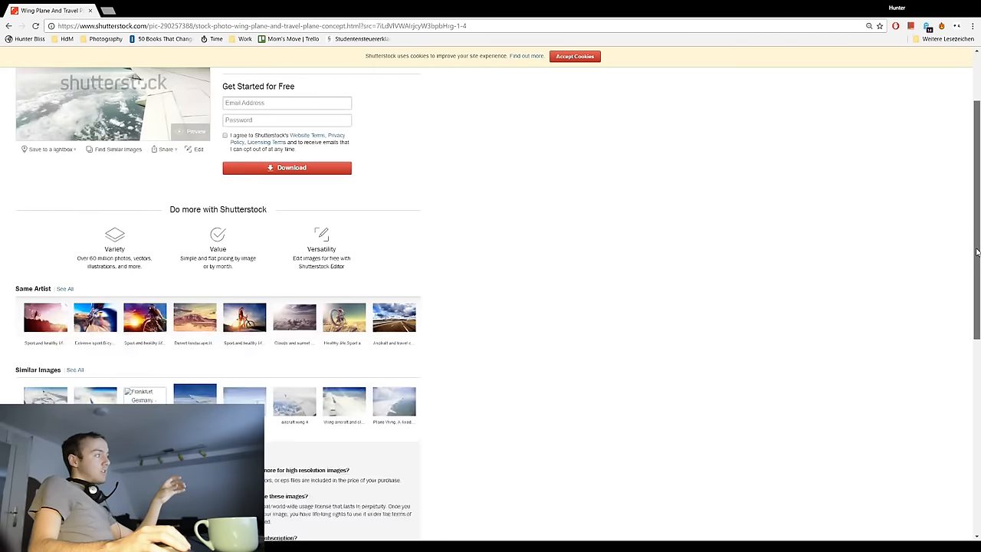
scroll("down", 3)
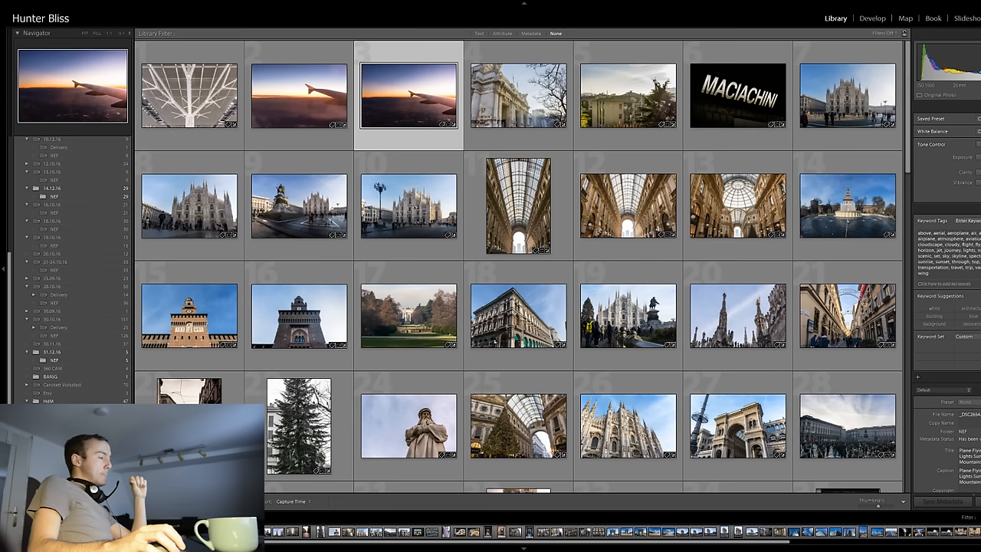
mouse_move(505, 372)
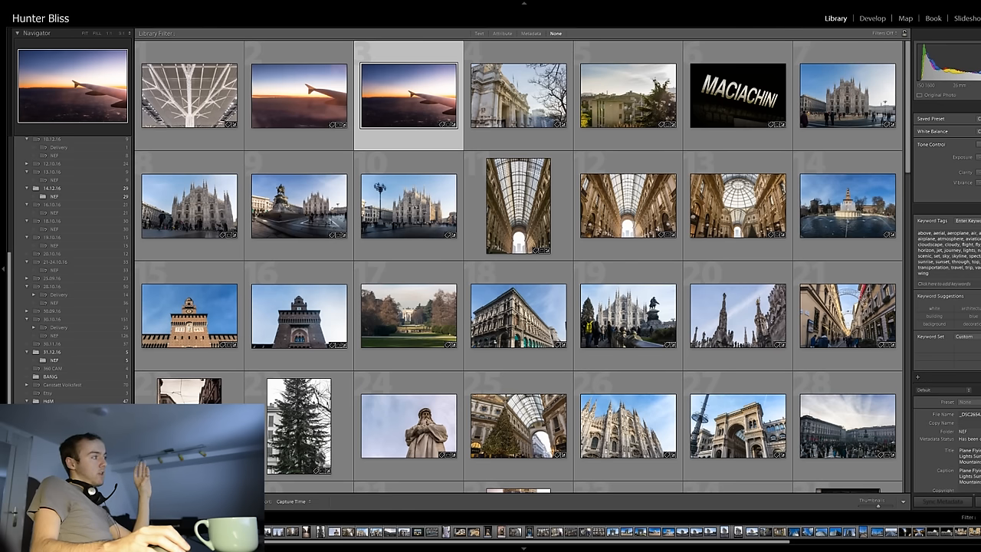
mouse_move(831, 203)
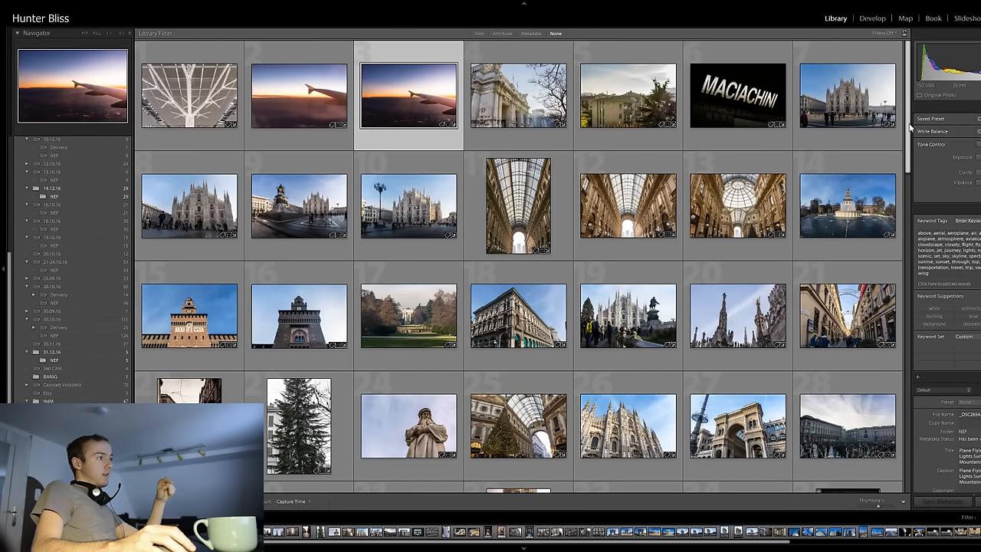
Step: Scroll through the Lightroom Library grid of keyworded Milan photos
scroll("down", 3)
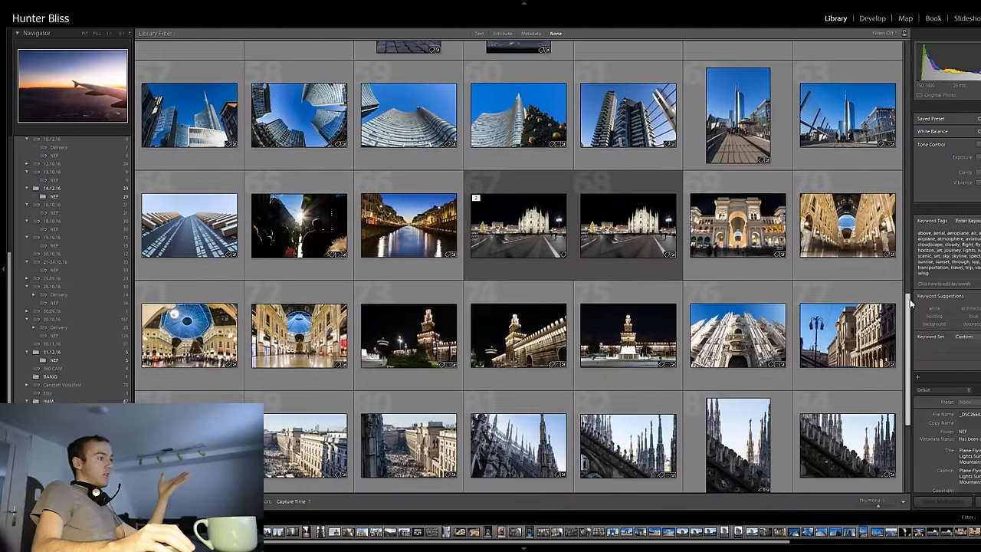
scroll("down", 3)
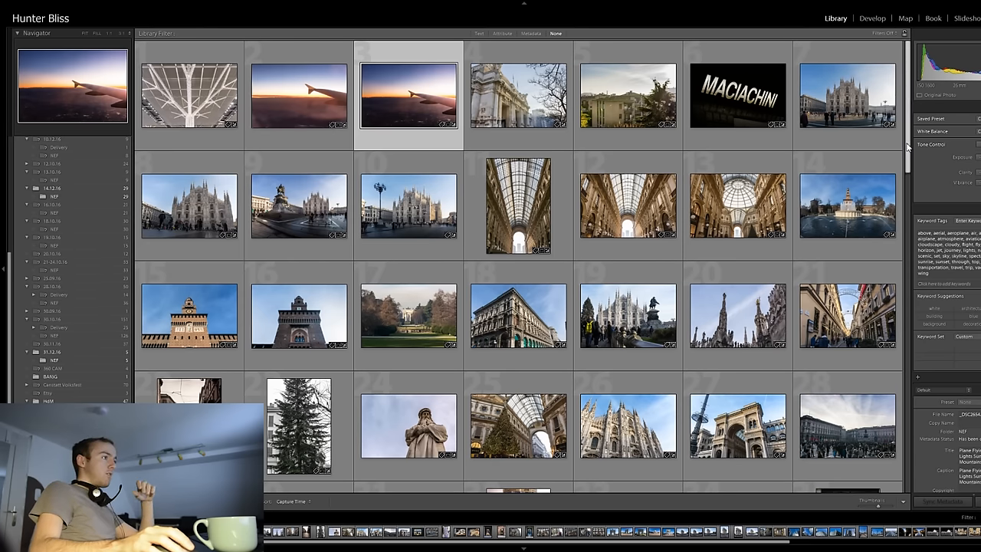
scroll("down", 3)
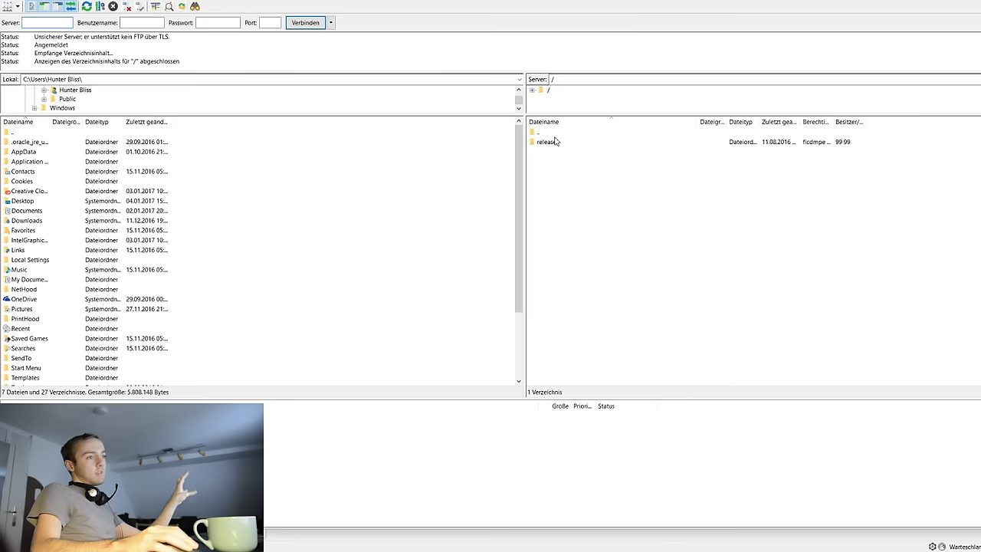
Step: Connect FileZilla to the Shutterstock FTP server to show the root release folder
left_click(48, 22)
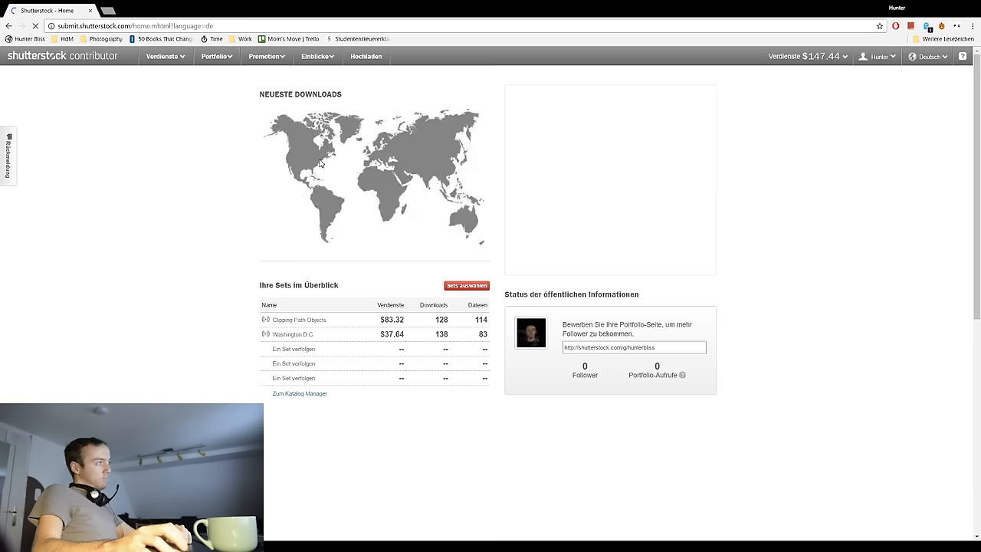
Step: Choose 'Bilder senden' from the Portfolio menu on the contributor dashboard
left_click(215, 55)
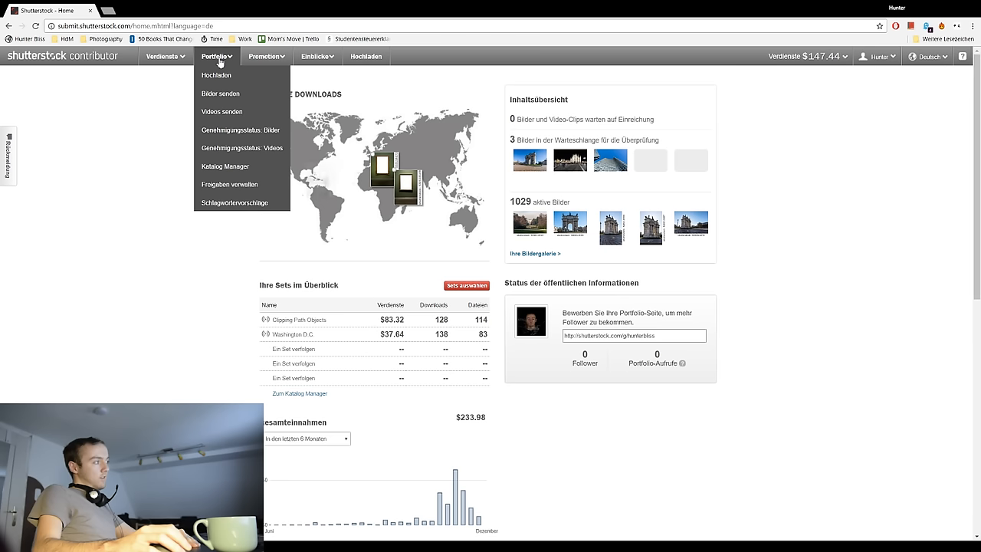
mouse_move(220, 93)
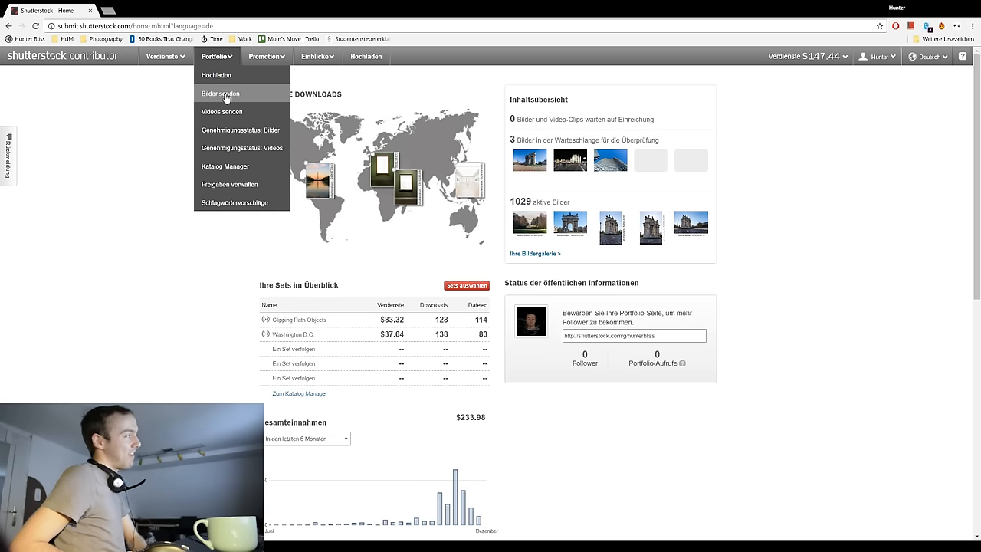
left_click(711, 412)
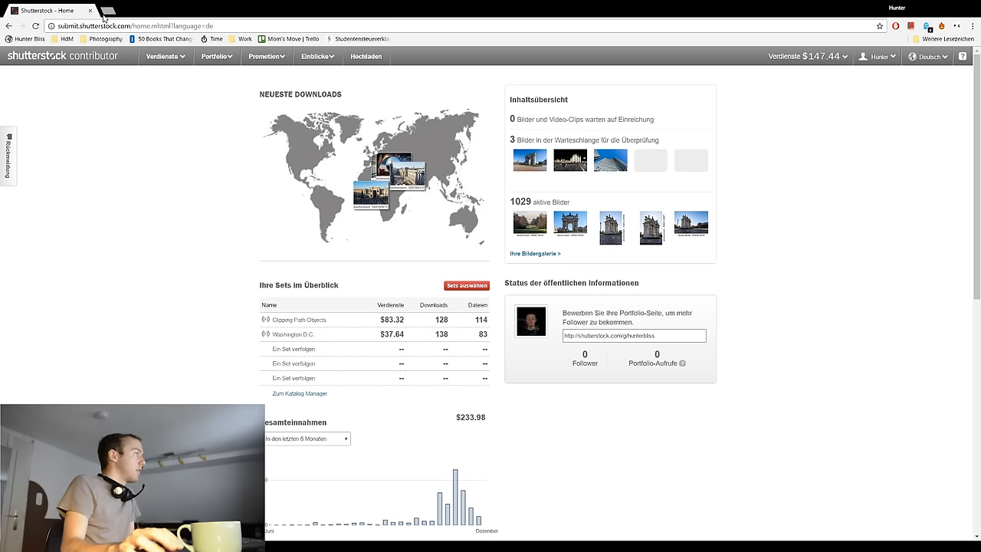
left_click(216, 56)
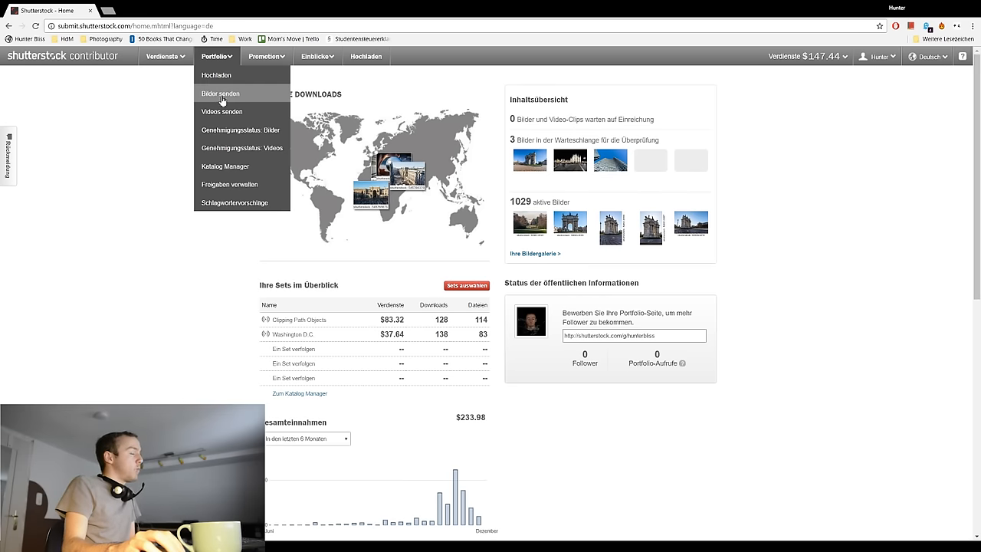
left_click(220, 93)
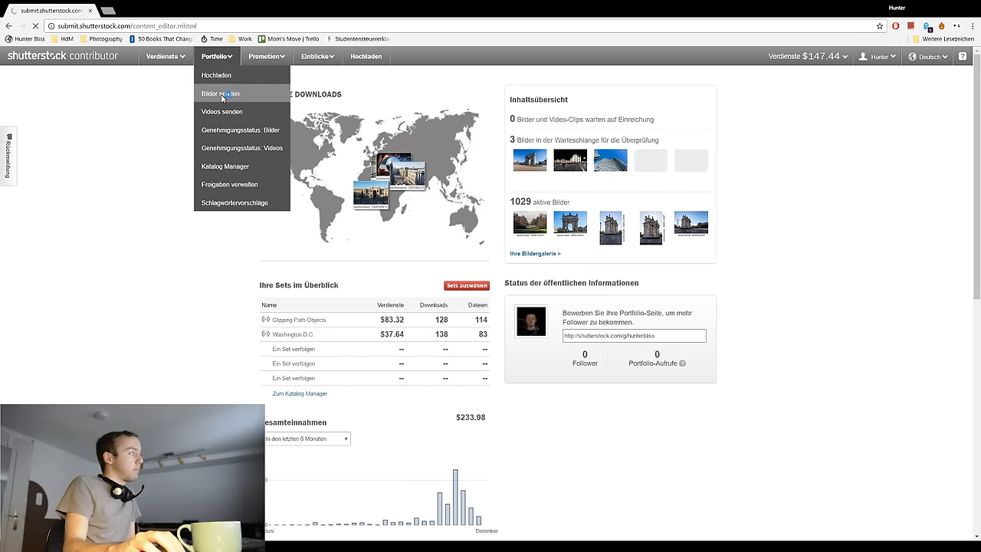
Step: Reload 'Bilder senden' and confirm no uploaded images are waiting to submit
left_click(220, 92)
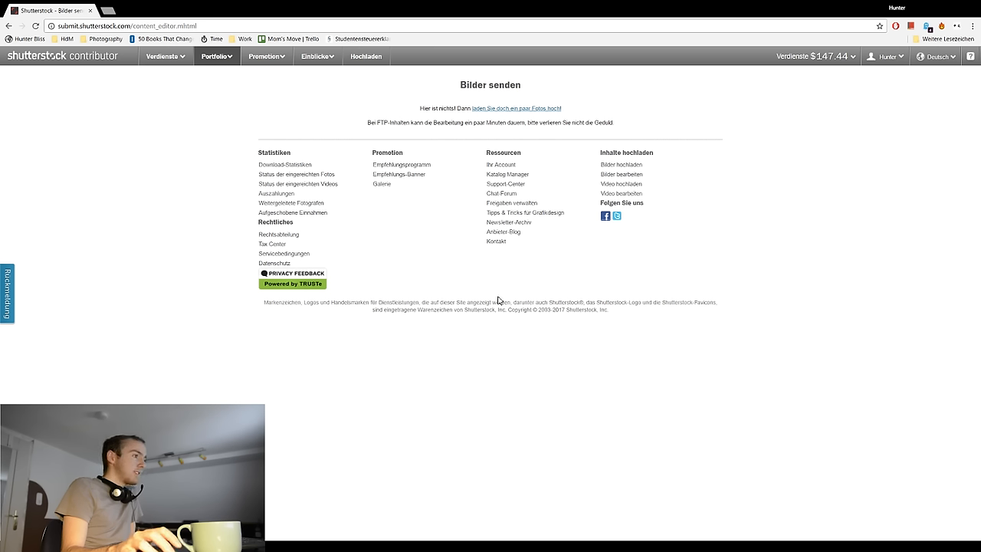
mouse_move(849, 207)
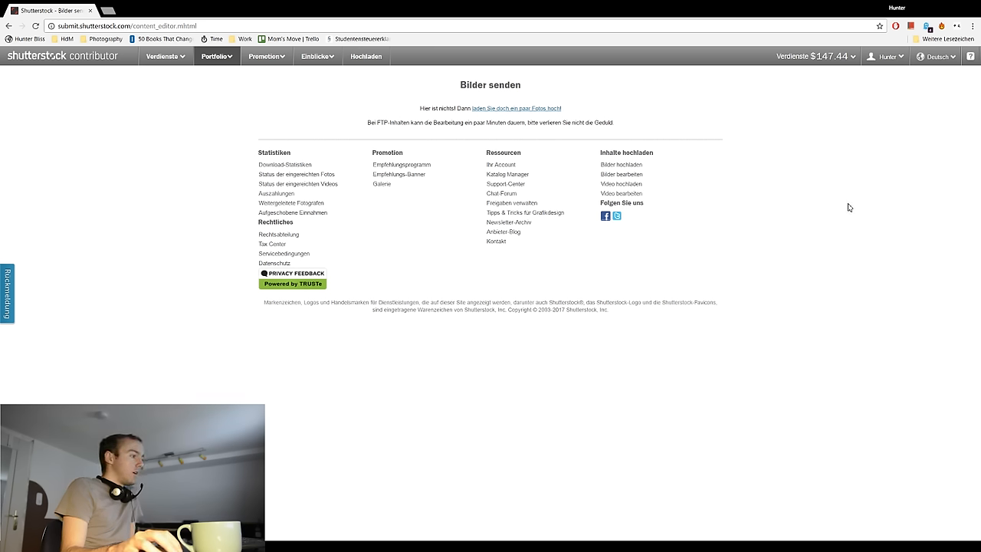
mouse_move(834, 499)
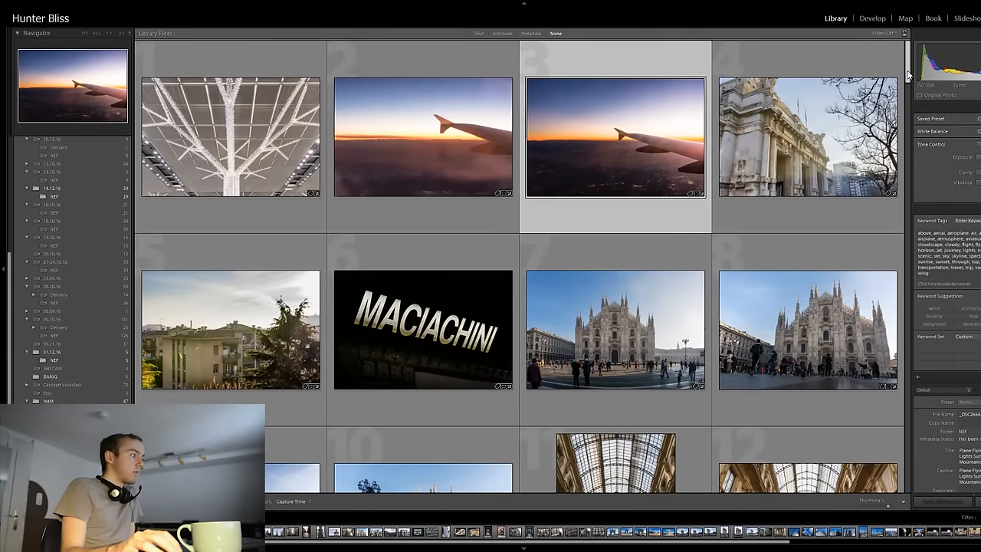
Step: Select photo 9, the equestrian statue before the cathedral, and review its keyword tags
scroll("down", 3)
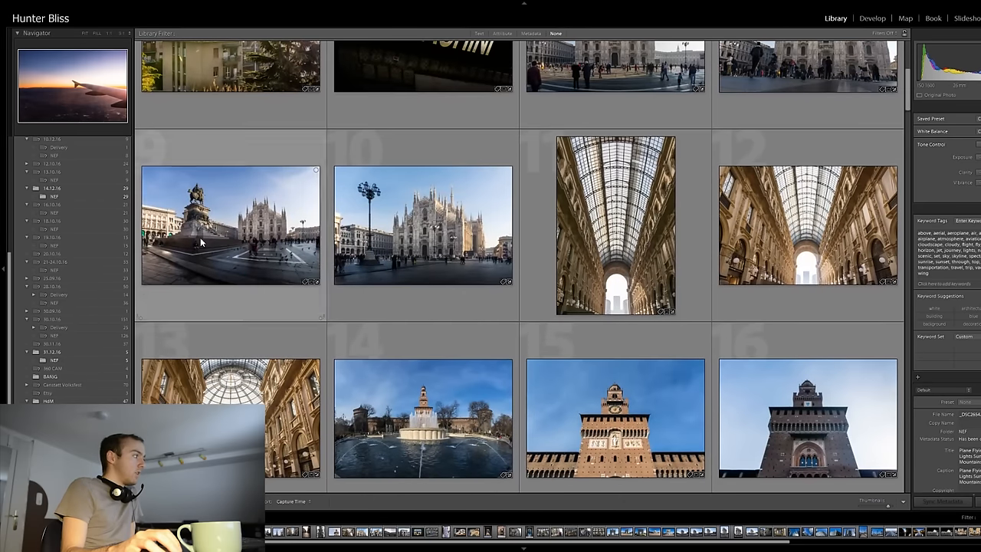
left_click(230, 224)
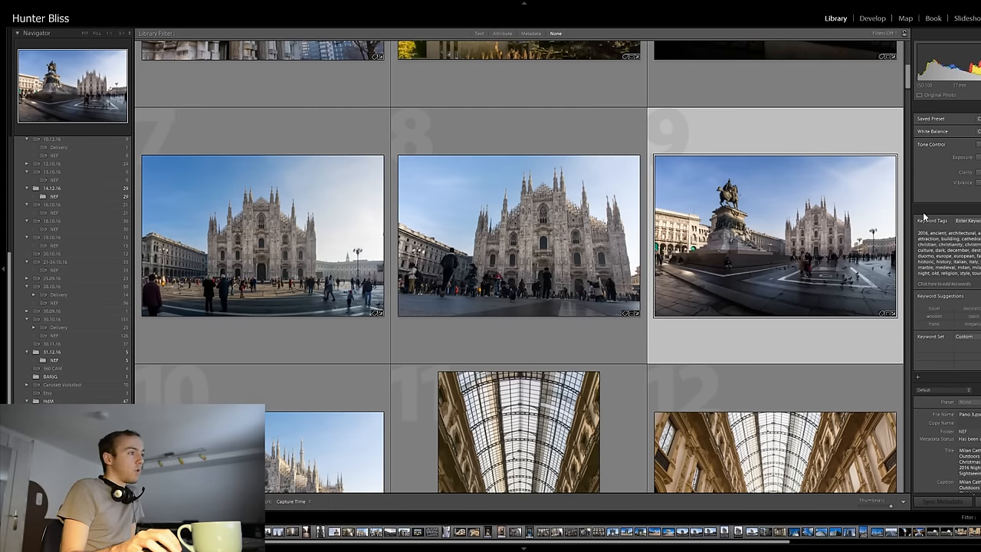
scroll("down", 3)
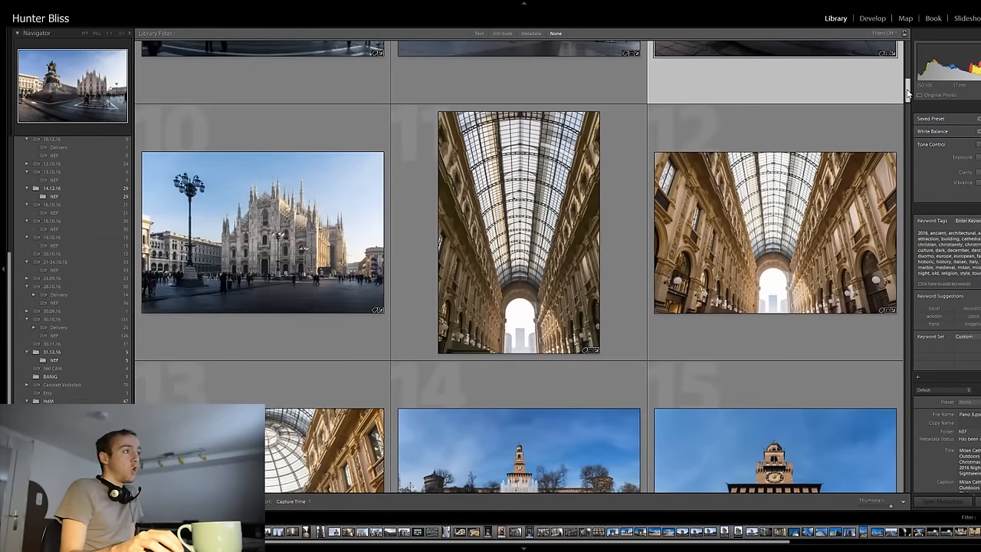
scroll("down", 3)
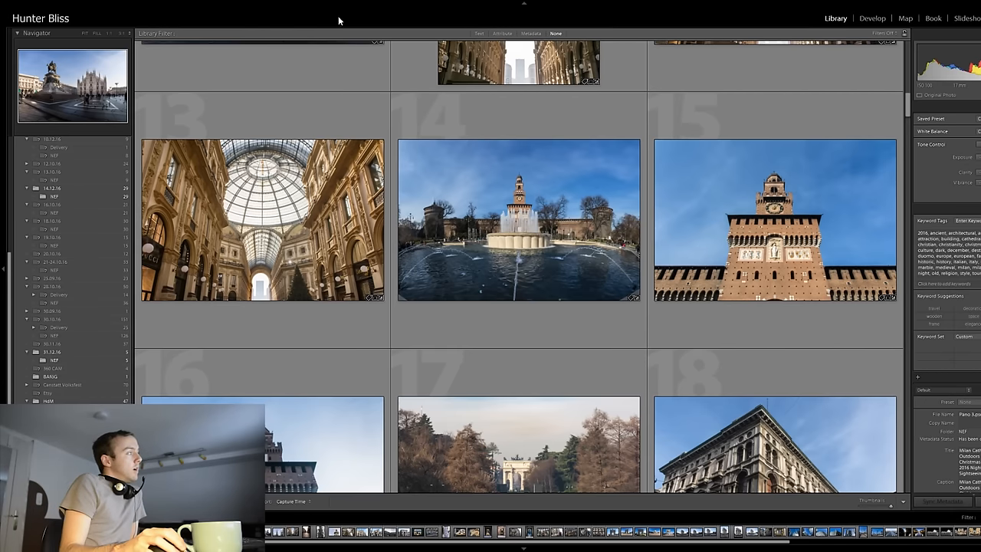
mouse_move(339, 128)
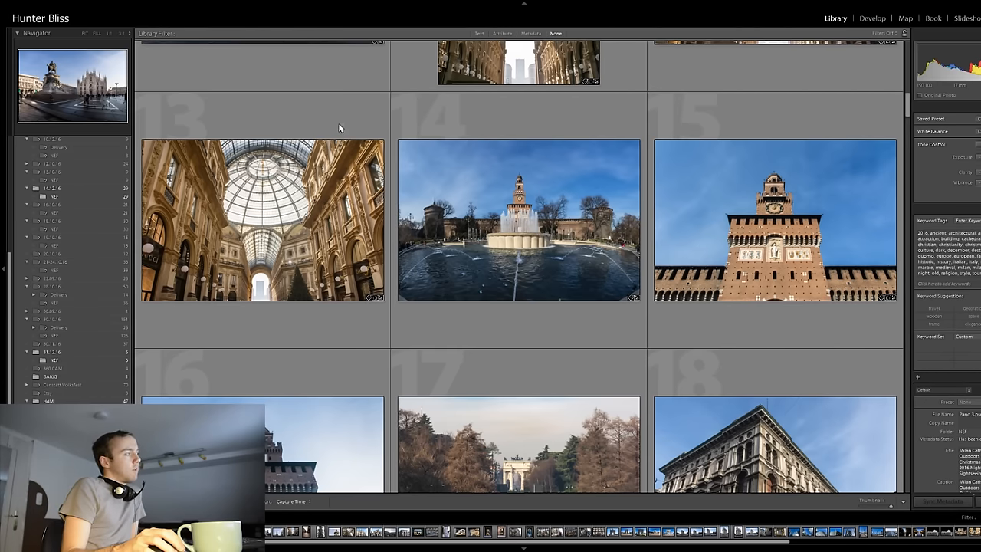
mouse_move(344, 147)
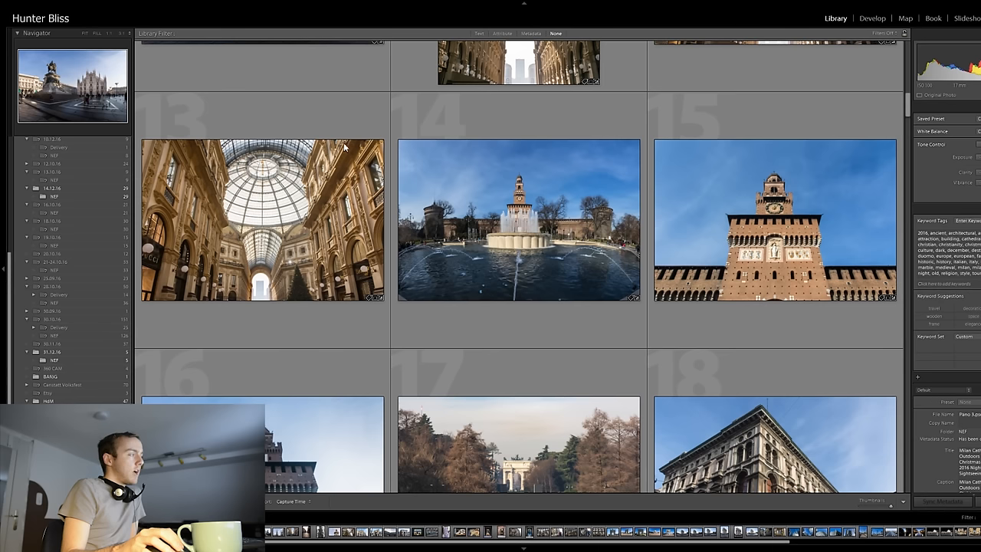
mouse_move(502, 463)
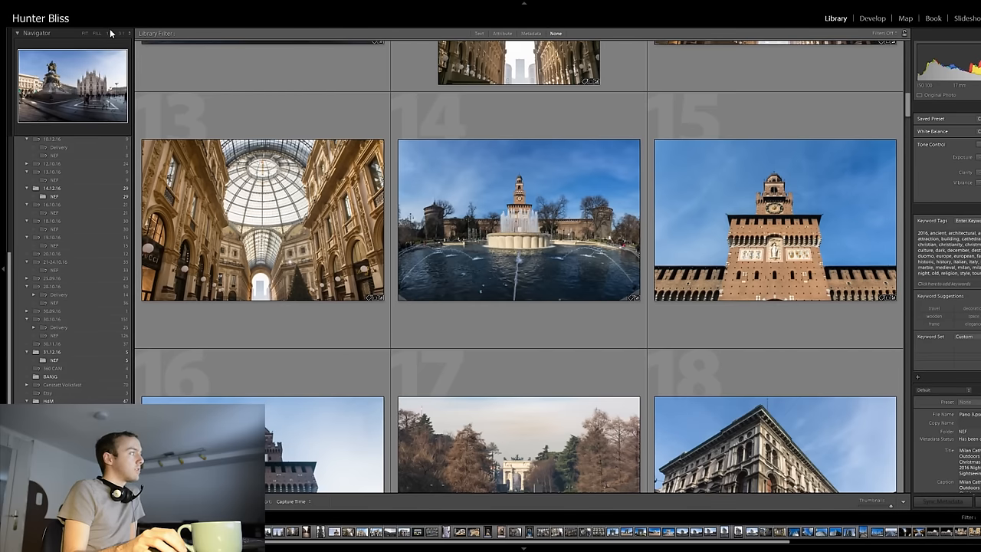
mouse_move(201, 239)
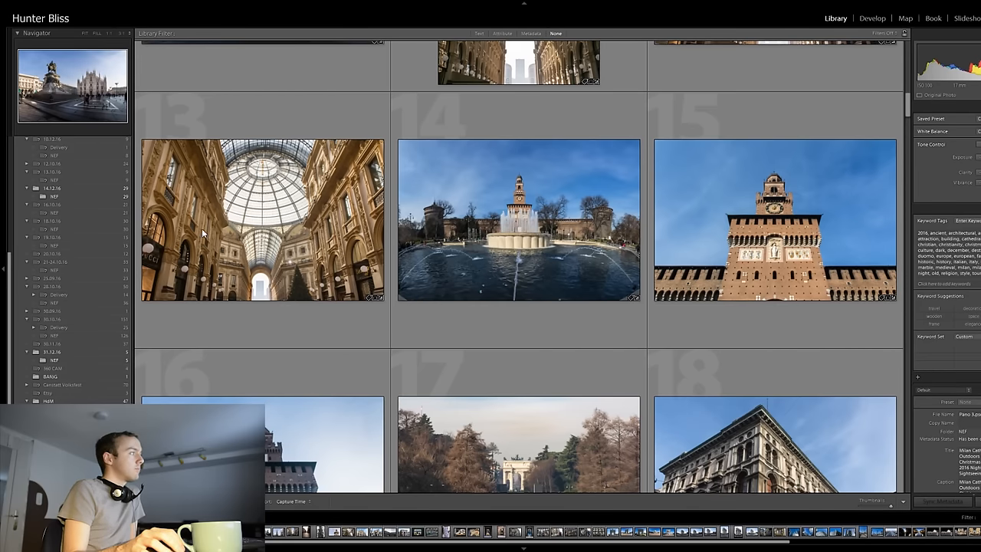
mouse_move(441, 146)
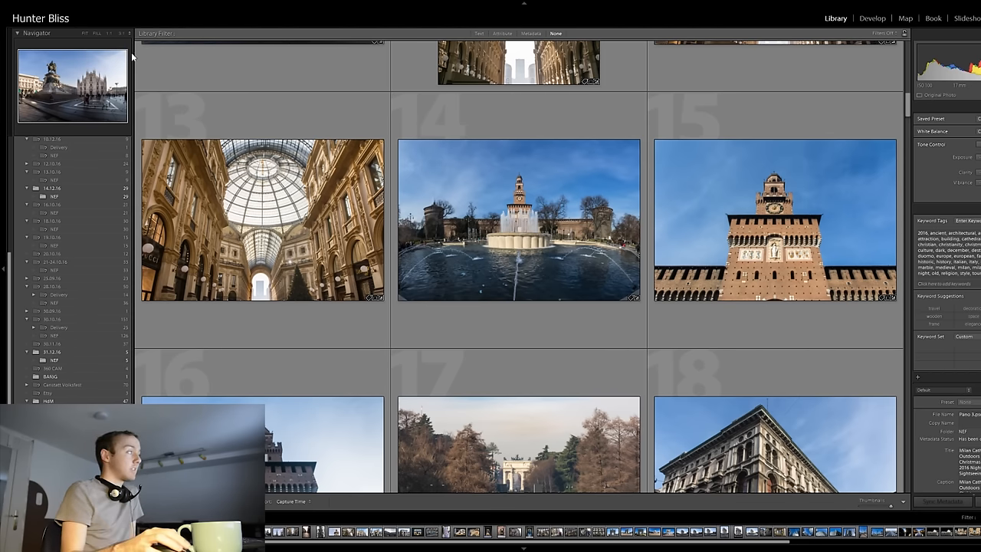
mouse_move(328, 44)
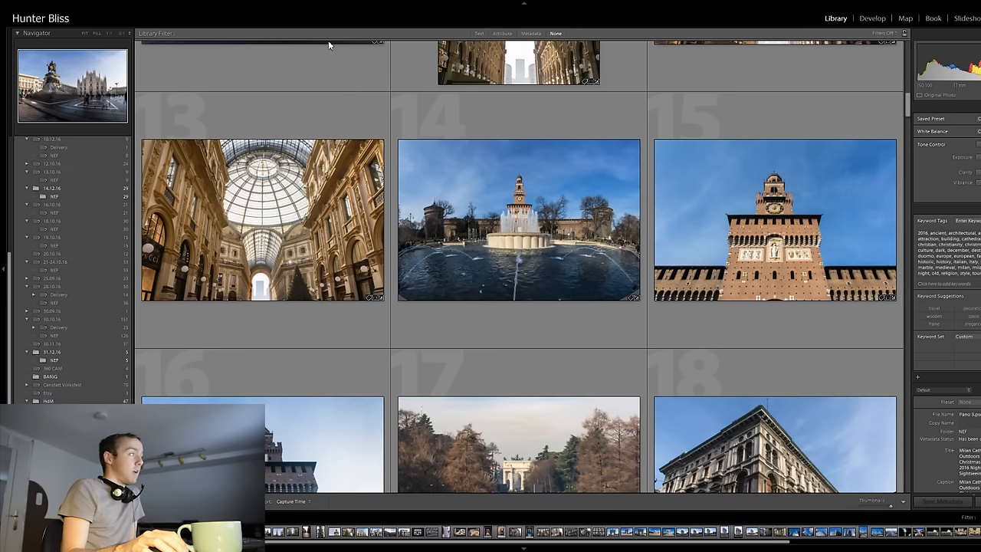
mouse_move(333, 102)
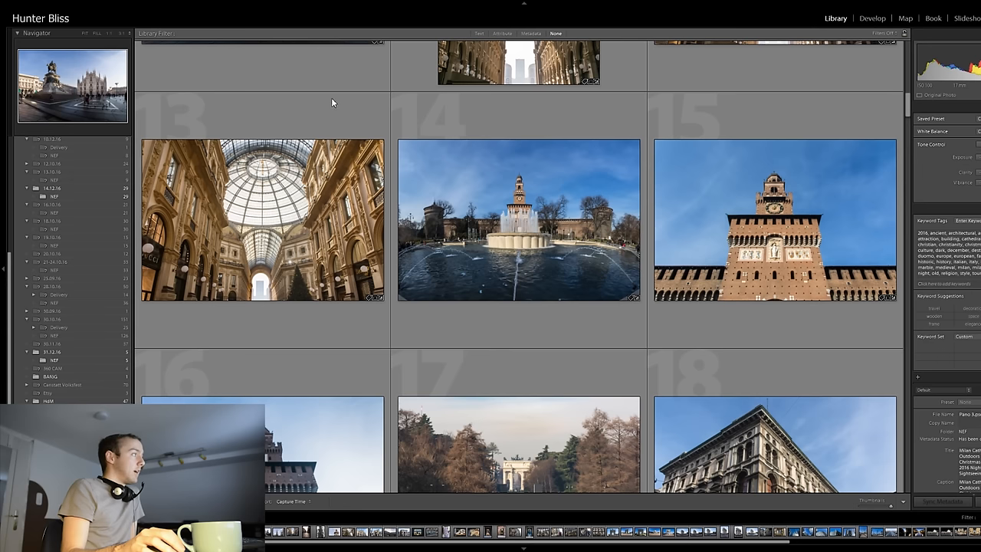
mouse_move(376, 169)
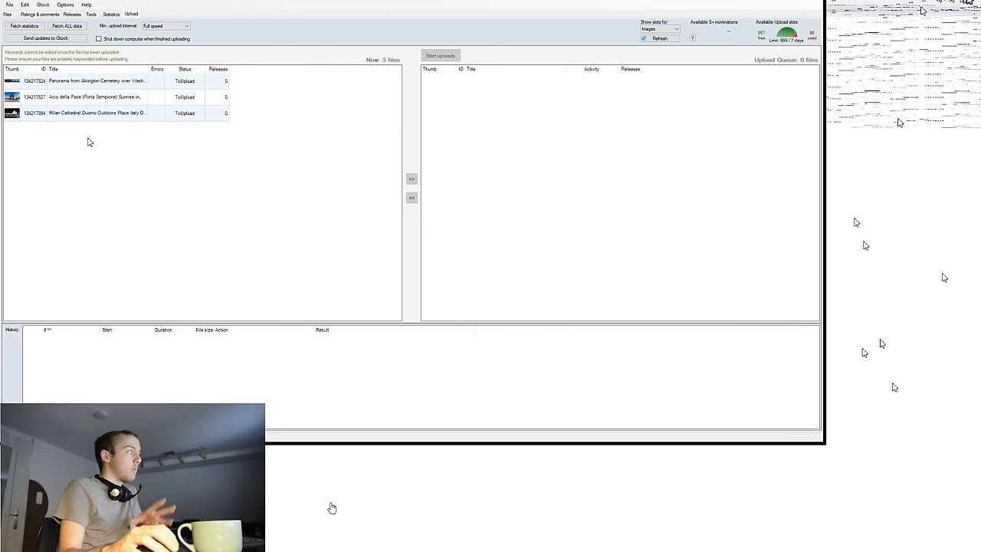
Step: Add the Milan Cathedral Duomo photo to DeepMeta's upload queue, leaving two files to upload
left_click(96, 112)
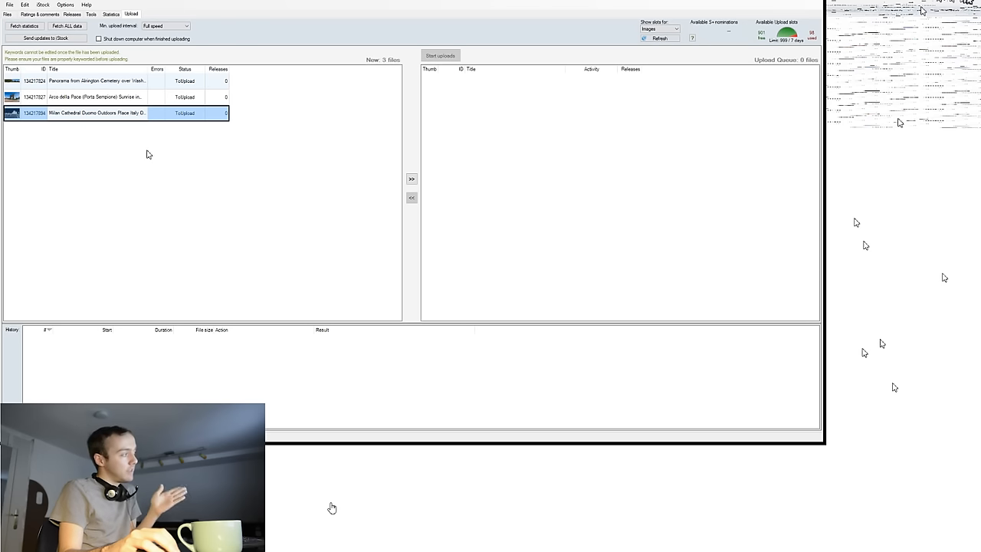
mouse_move(153, 162)
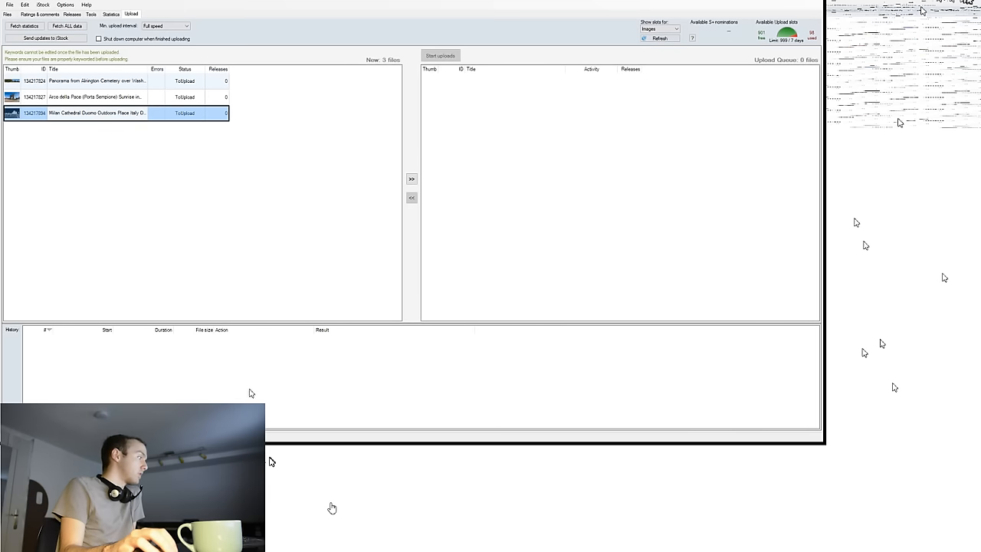
mouse_move(245, 392)
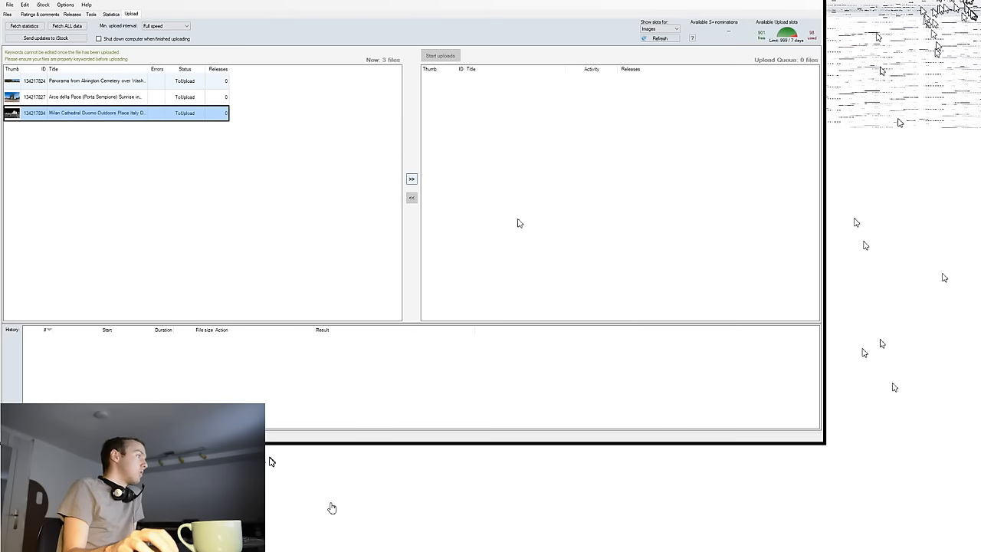
left_click(411, 179)
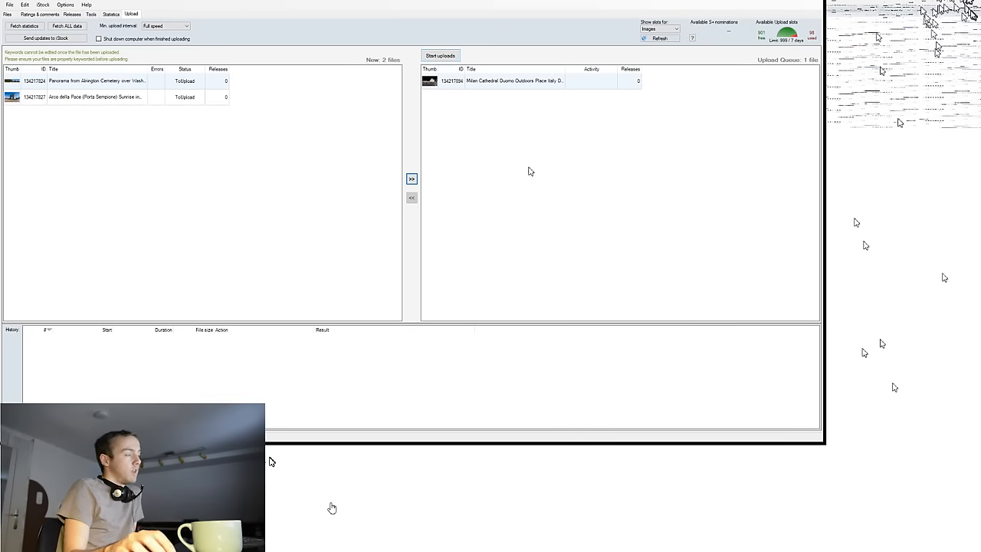
mouse_move(594, 249)
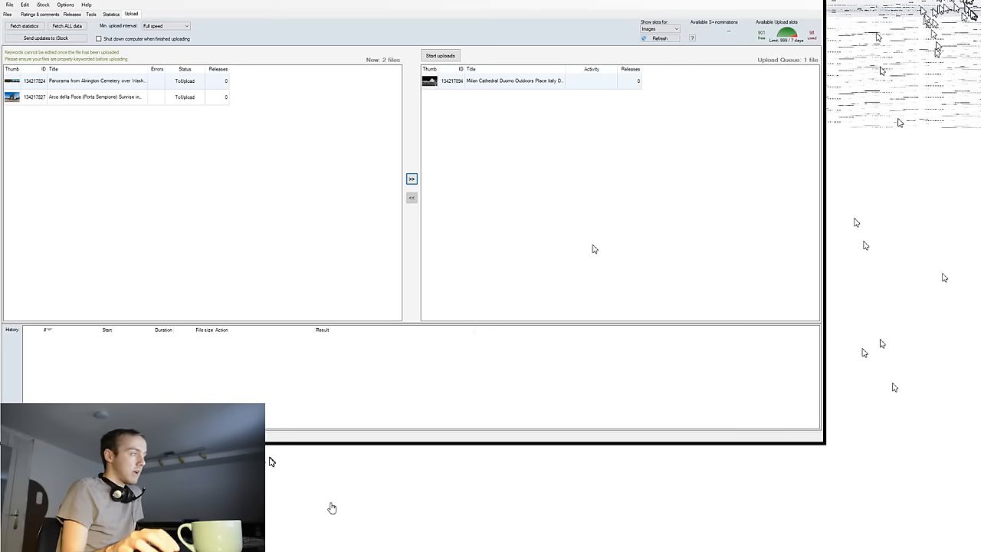